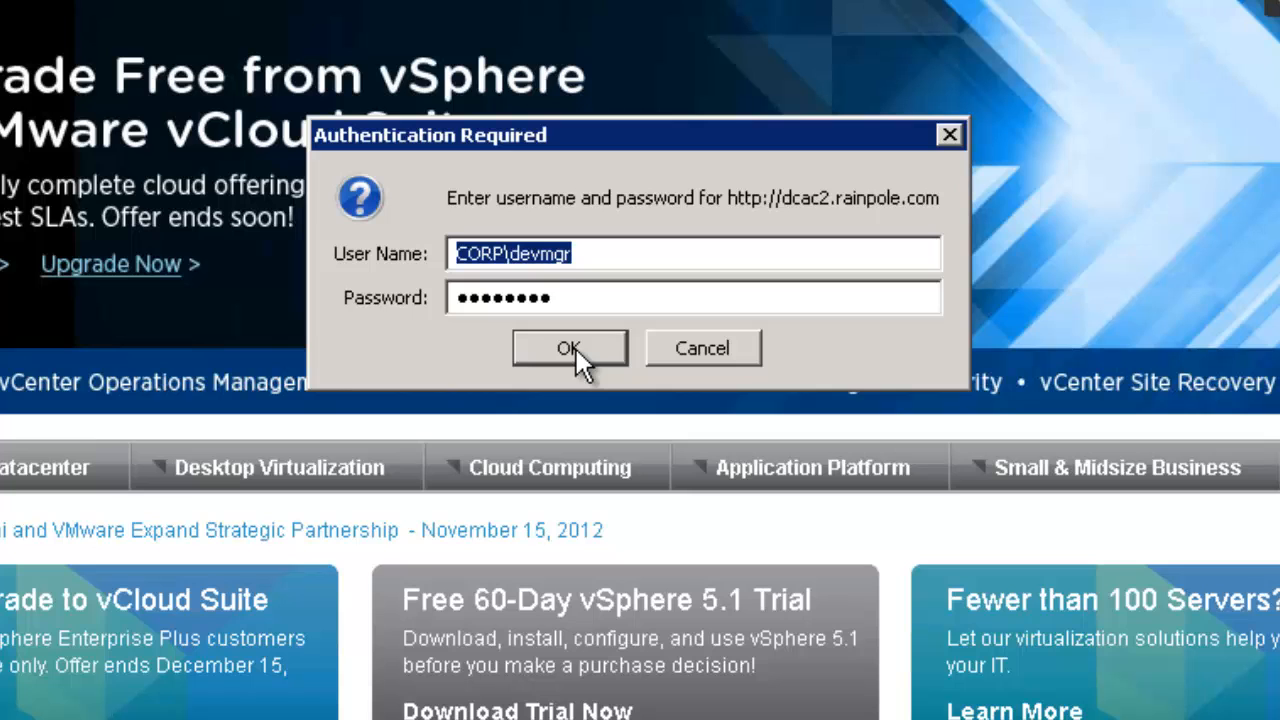
# Confirm the Authentication Required dialog to log in as CORP\devmgr.
pyautogui.click(568, 348)
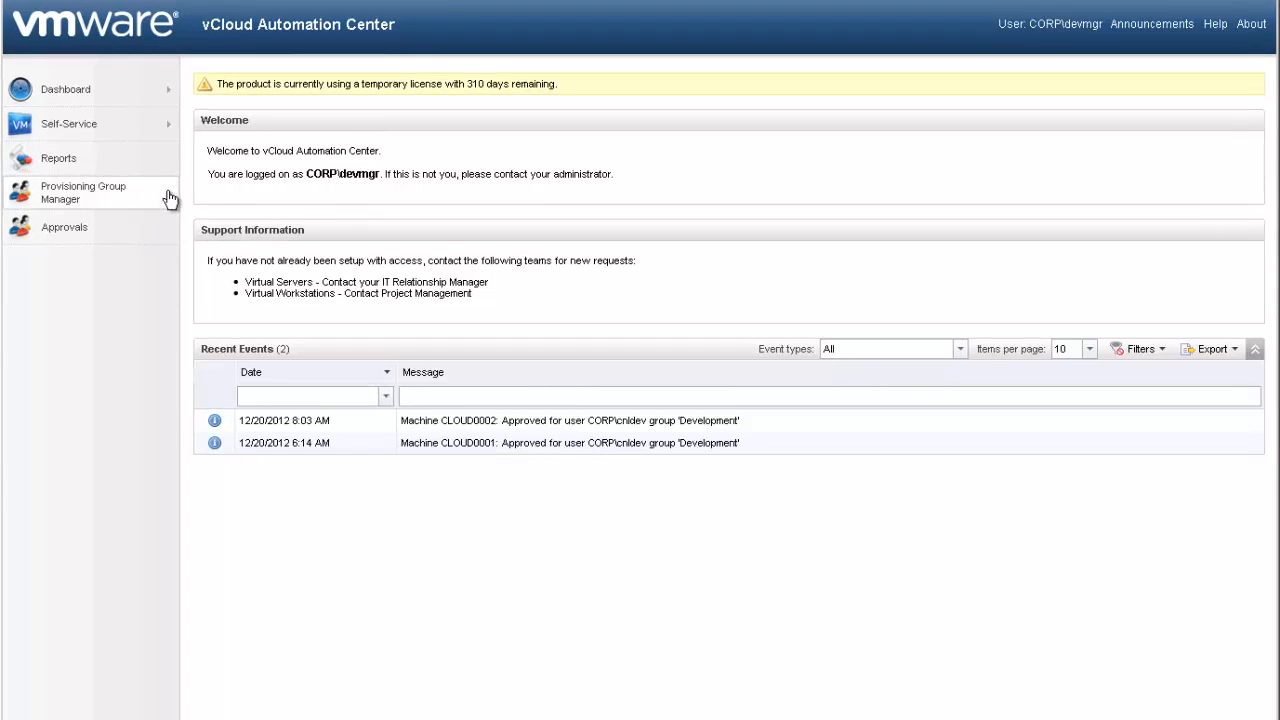
# From Provisioning Group Manager > Blueprints, start a New Blueprint of type Virtual.
pyautogui.click(84, 192)
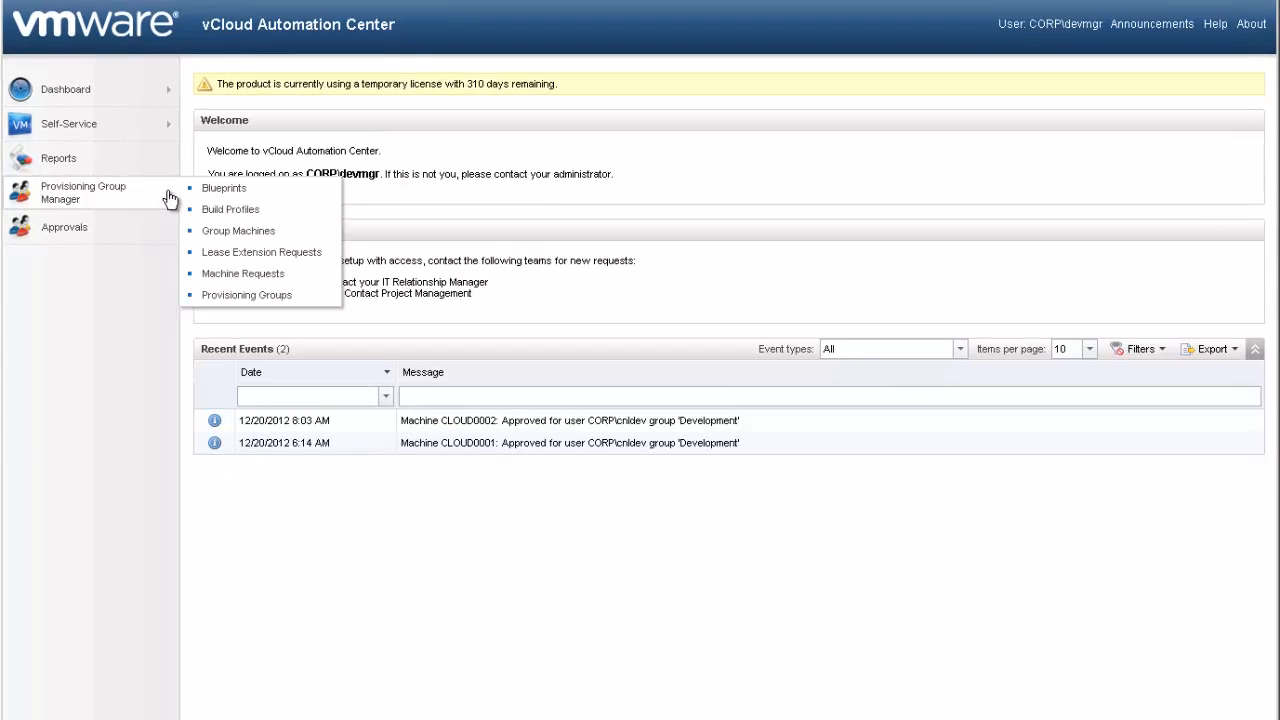
pyautogui.click(224, 188)
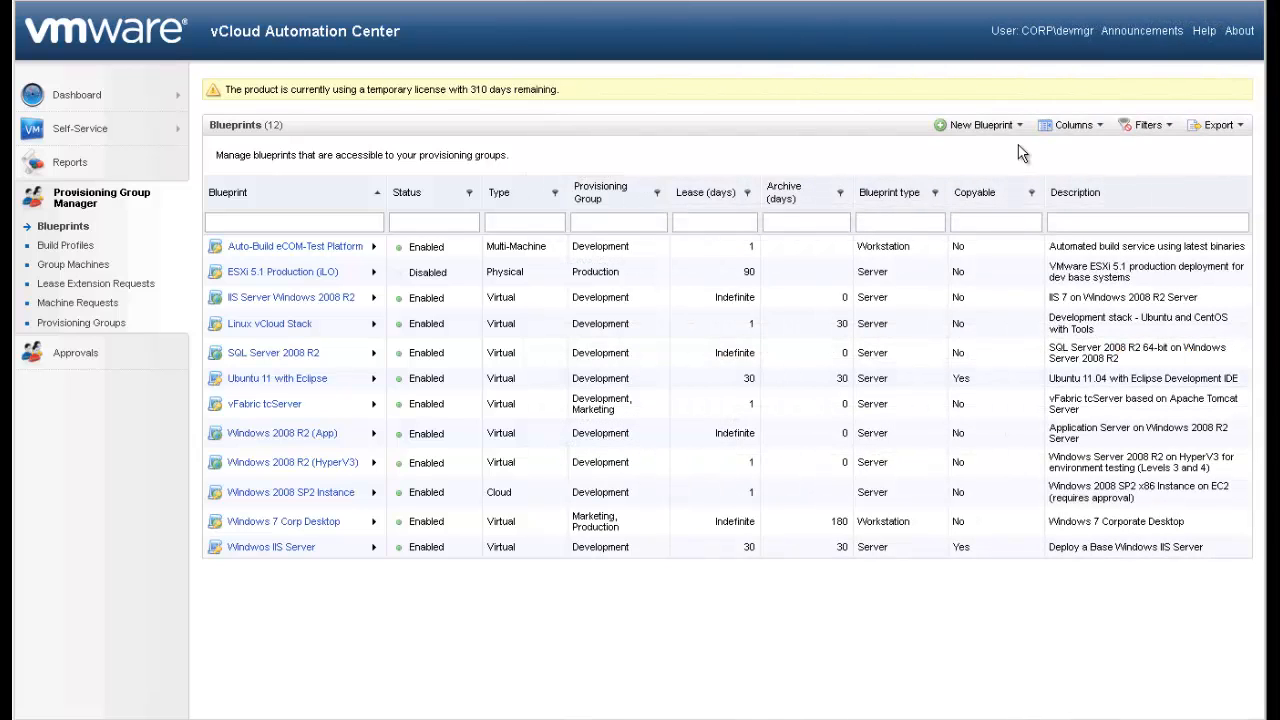
pyautogui.moveTo(1024, 132)
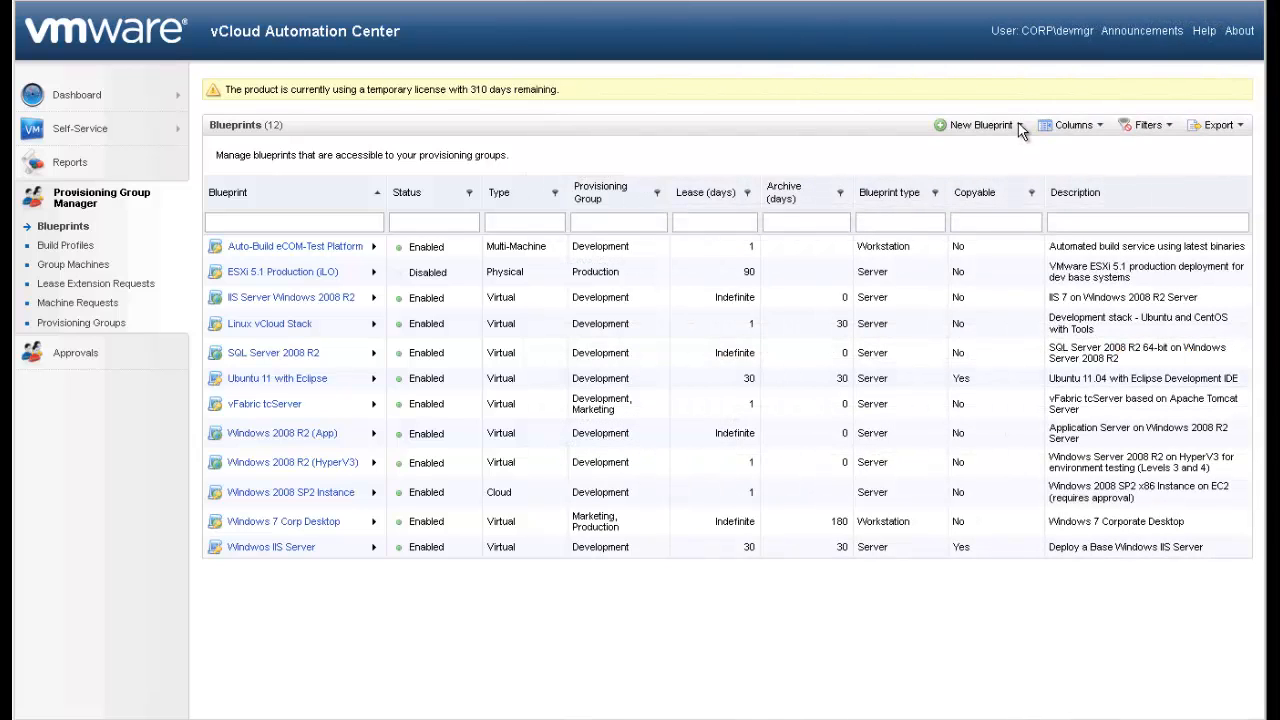
pyautogui.click(980, 124)
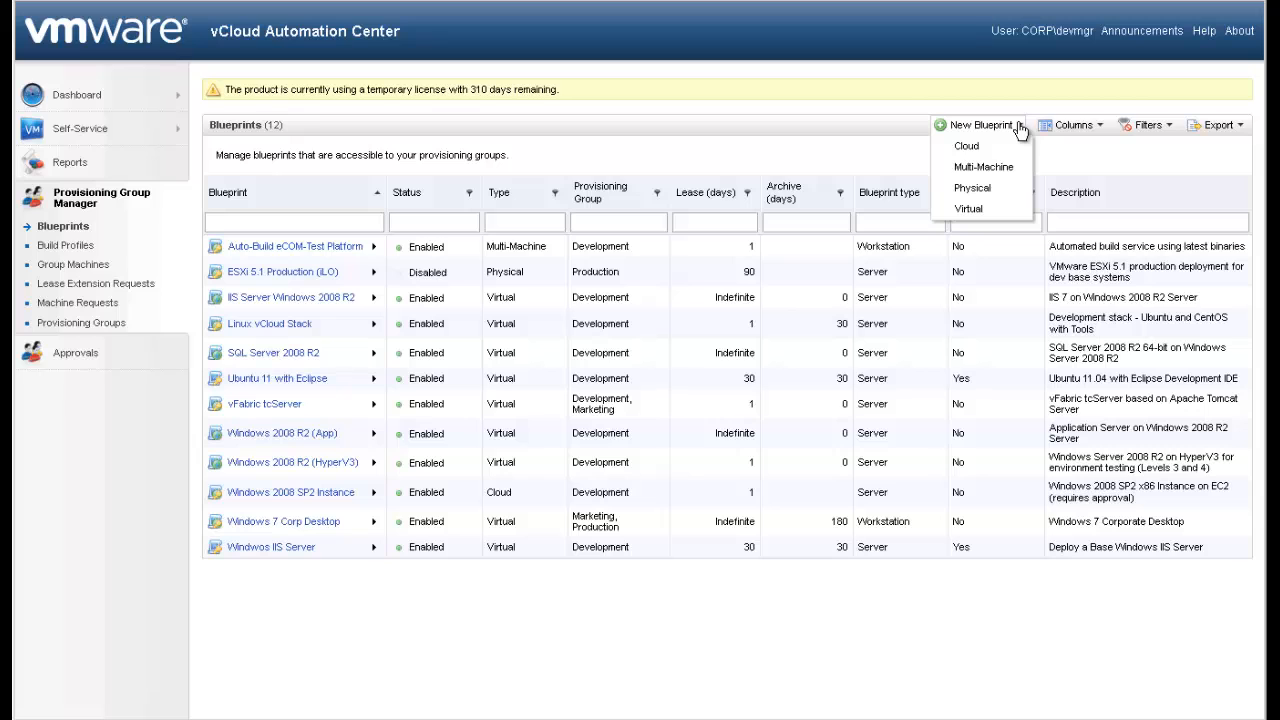
pyautogui.click(968, 208)
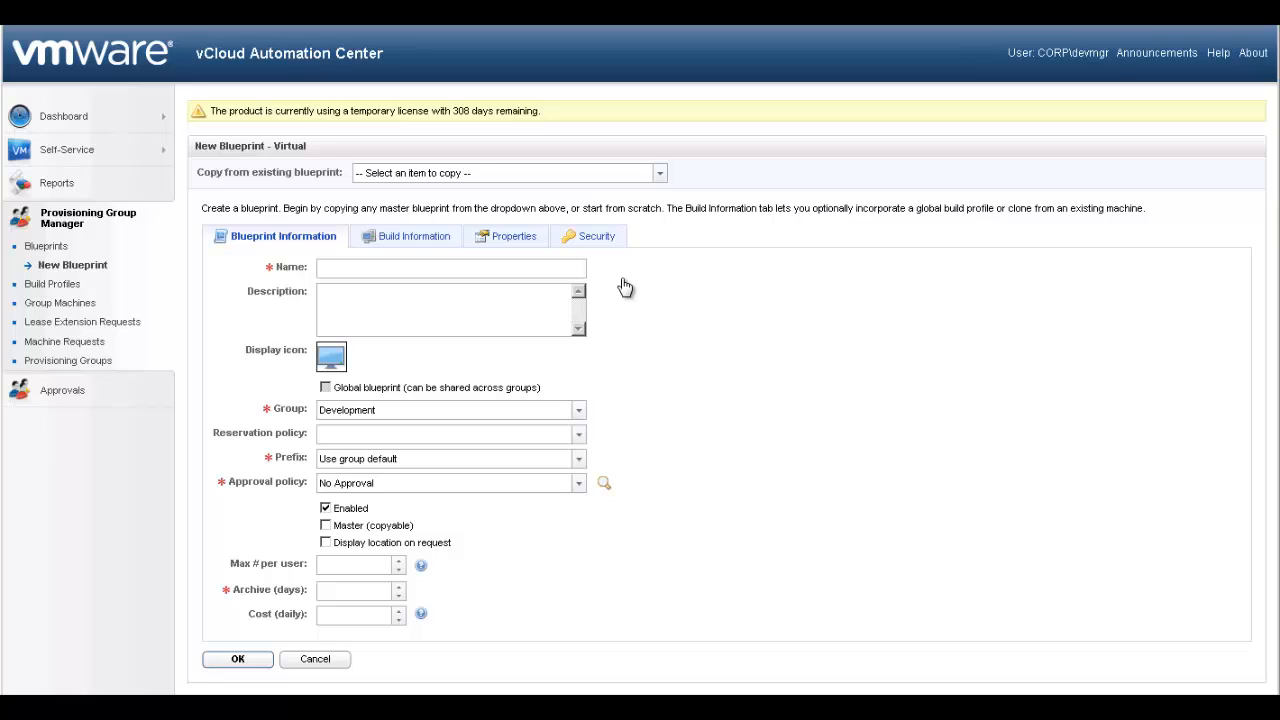
# Enter the blueprint name 'Windows 2008 R2 Base' and bring up the display icon picker.
pyautogui.click(452, 268)
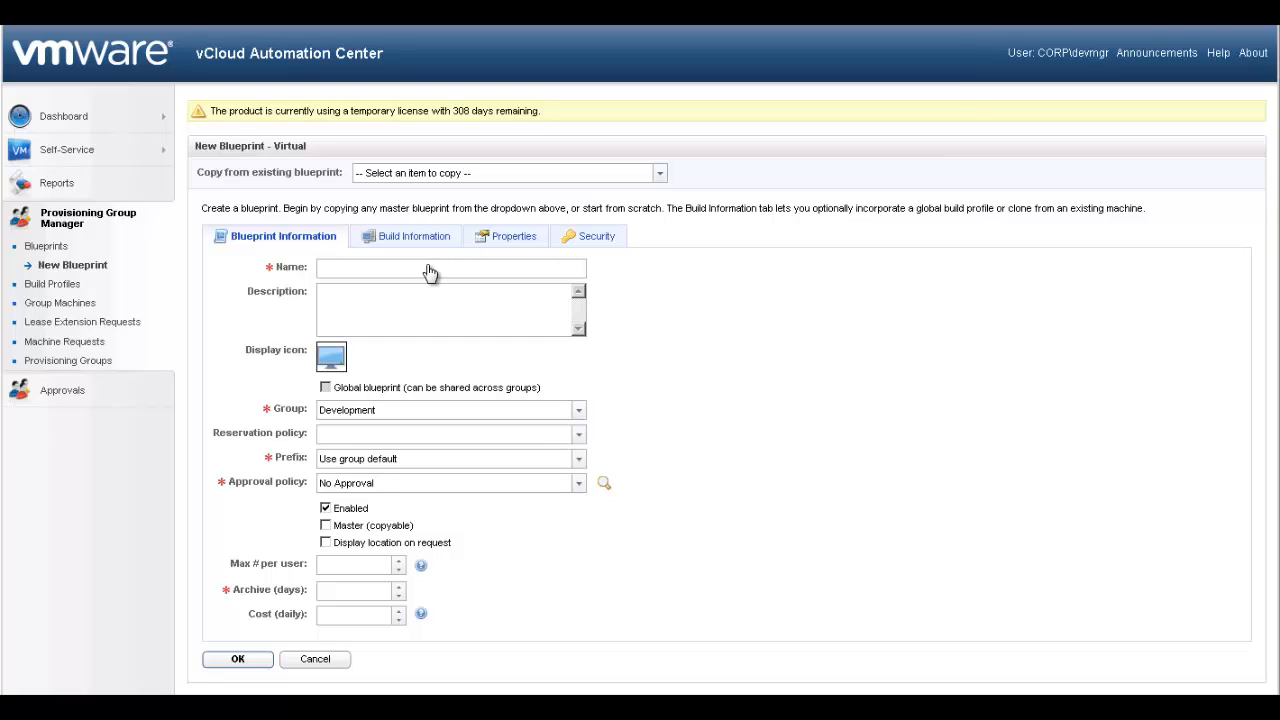
pyautogui.write('Windows 2008 R2 Base')
pyautogui.write('Deploy a Base Windows 2008 R2 Virtual Machine')
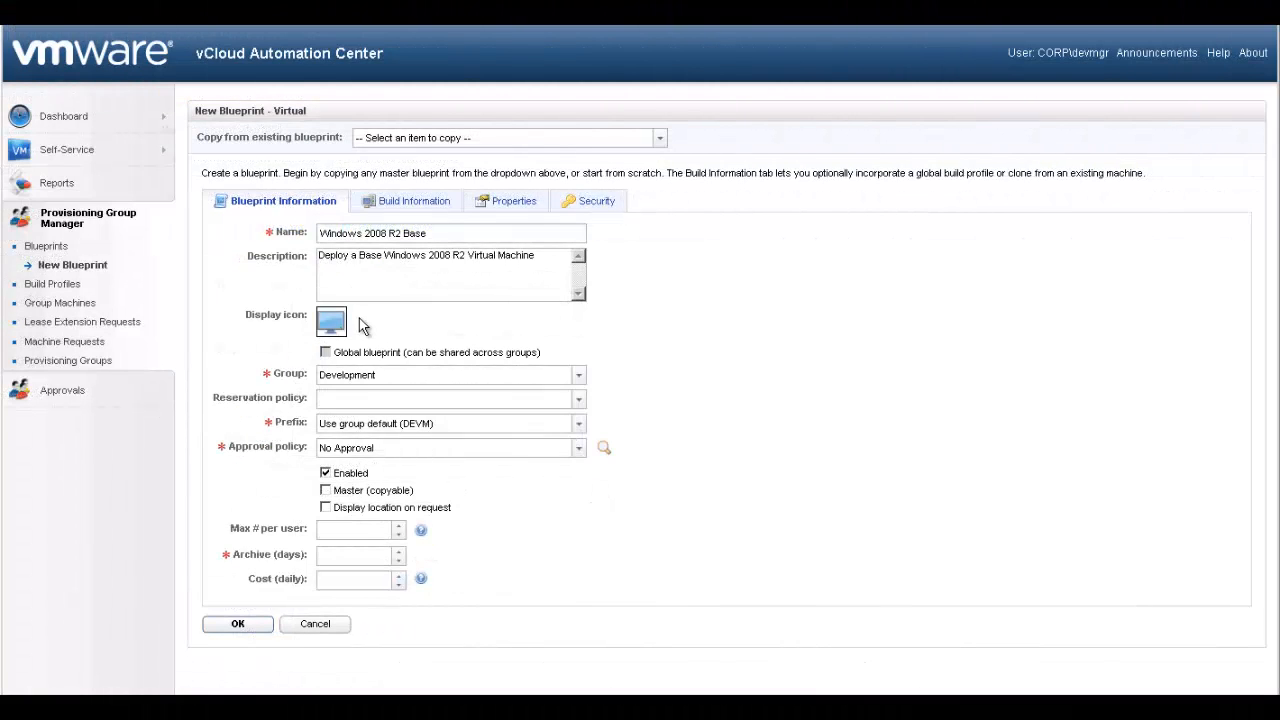
pyautogui.click(330, 320)
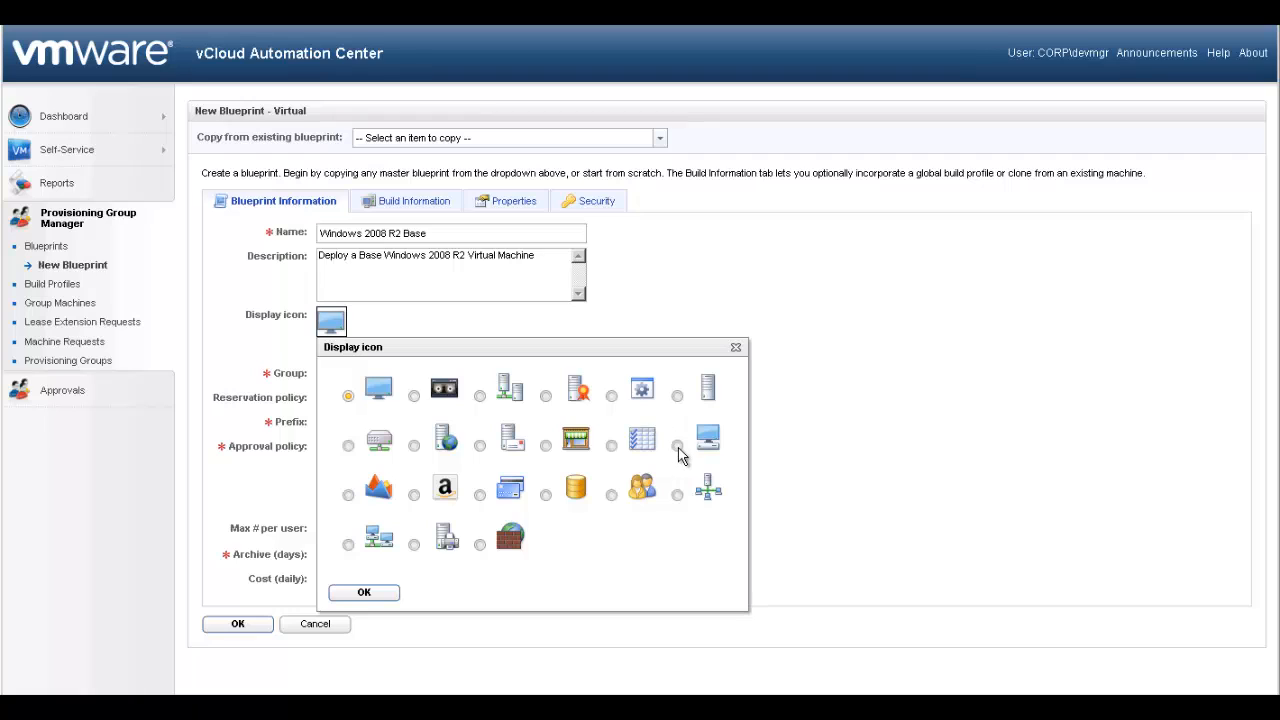
# Choose a new display icon for the Windows 2008 R2 Base blueprint.
pyautogui.click(364, 592)
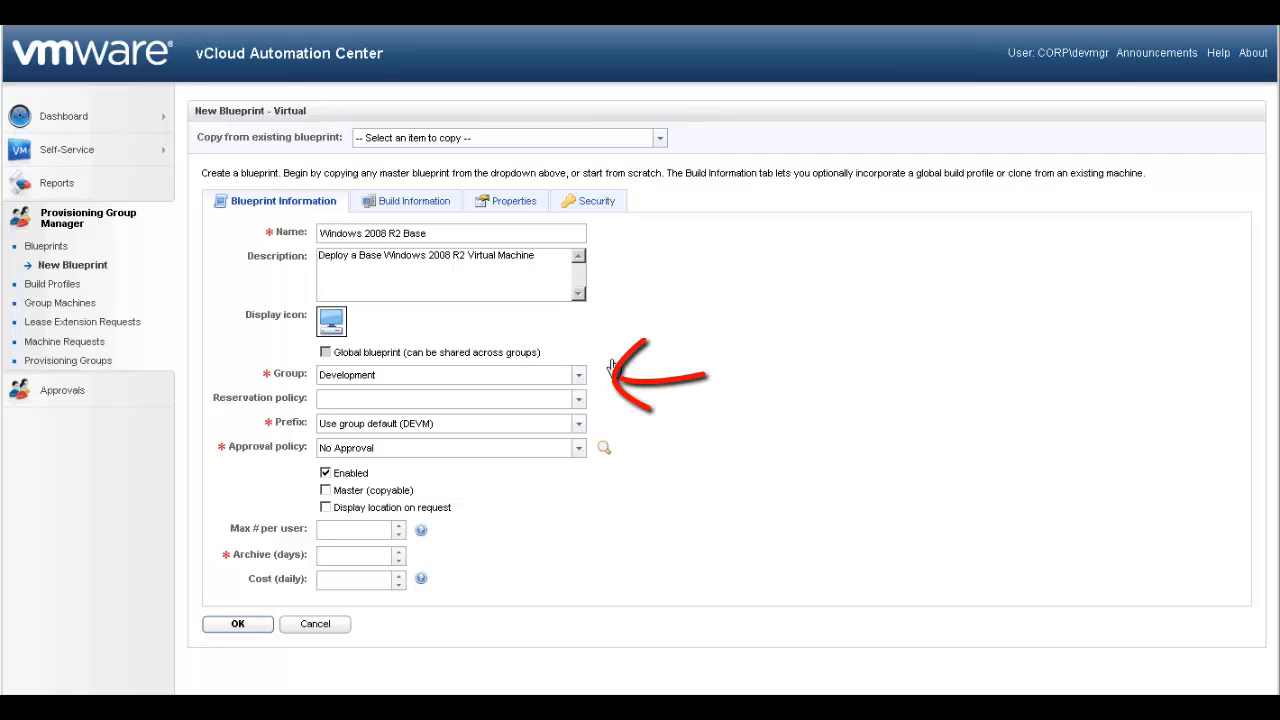
pyautogui.moveTo(600, 372)
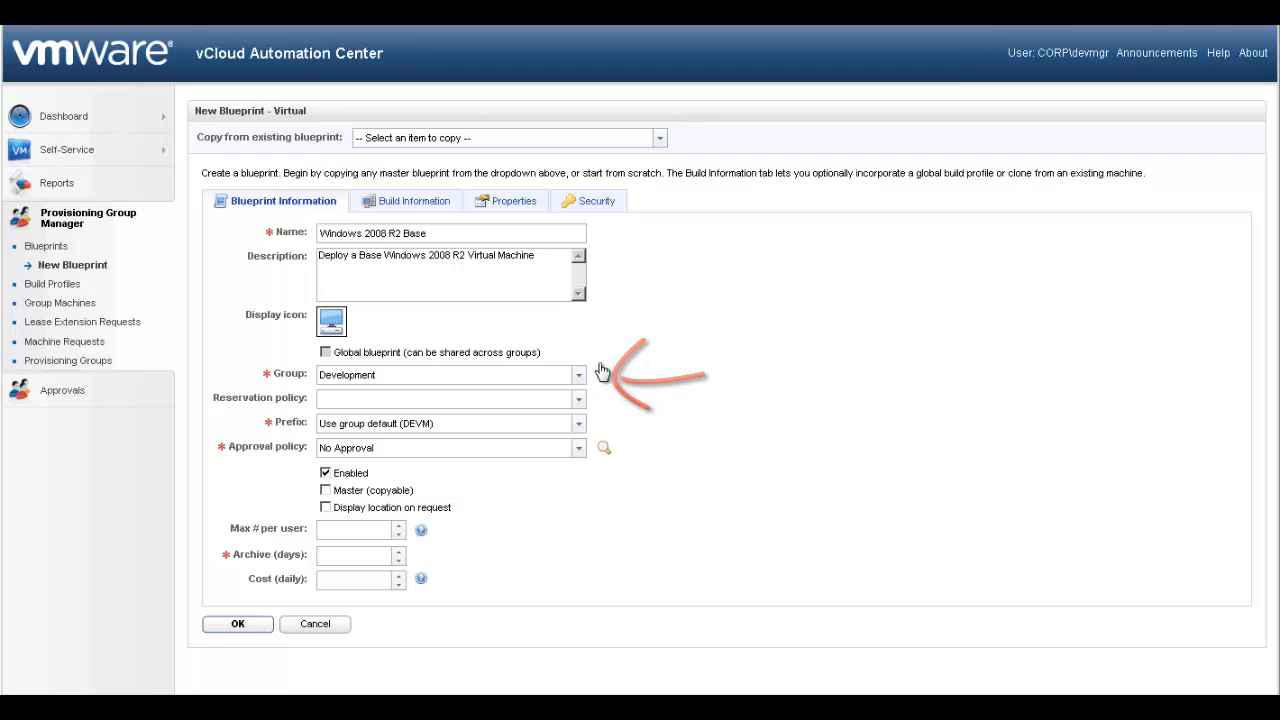
pyautogui.moveTo(584, 410)
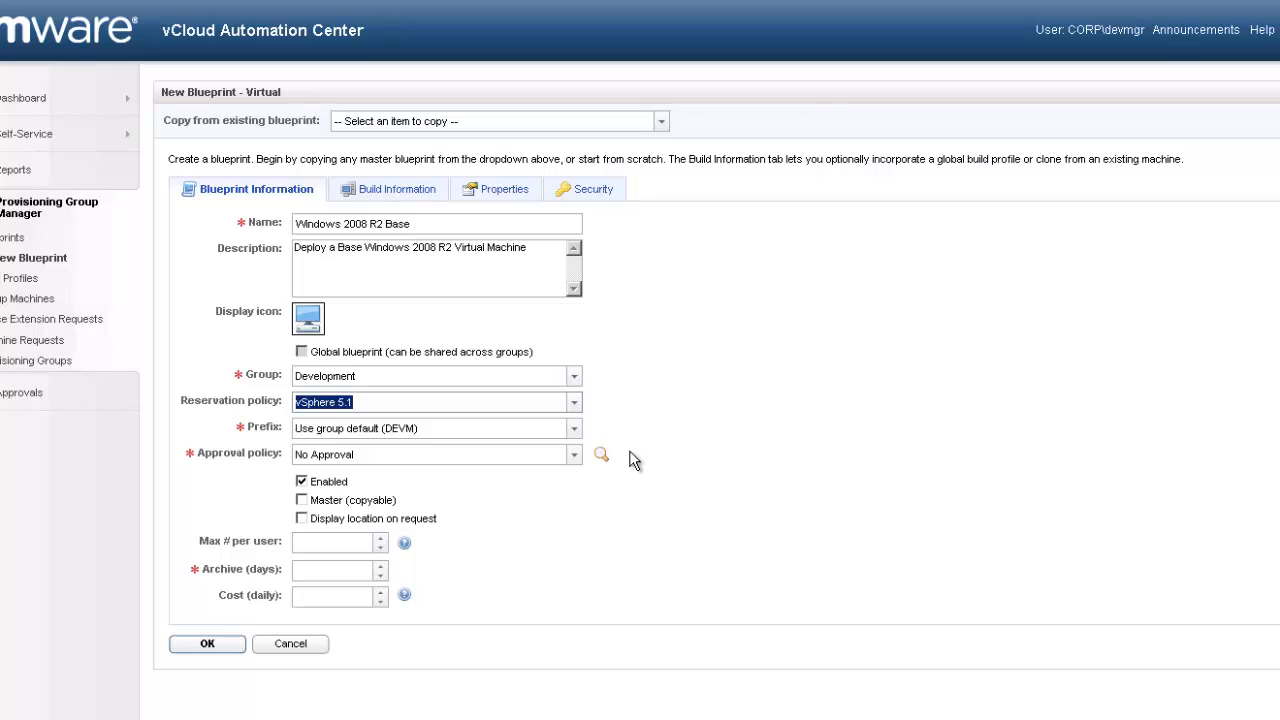
pyautogui.moveTo(630, 460)
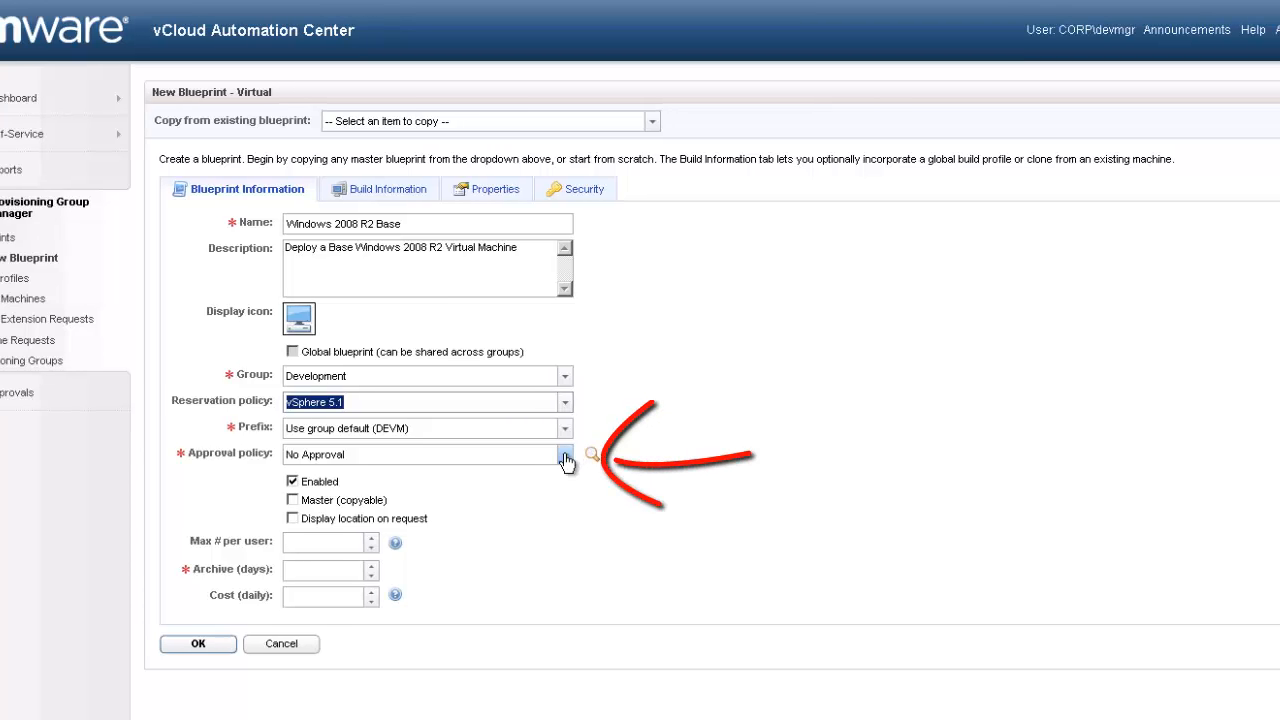
# Set approval policy to Default Approval (Group Manager) and tick Master (copyable).
pyautogui.click(564, 454)
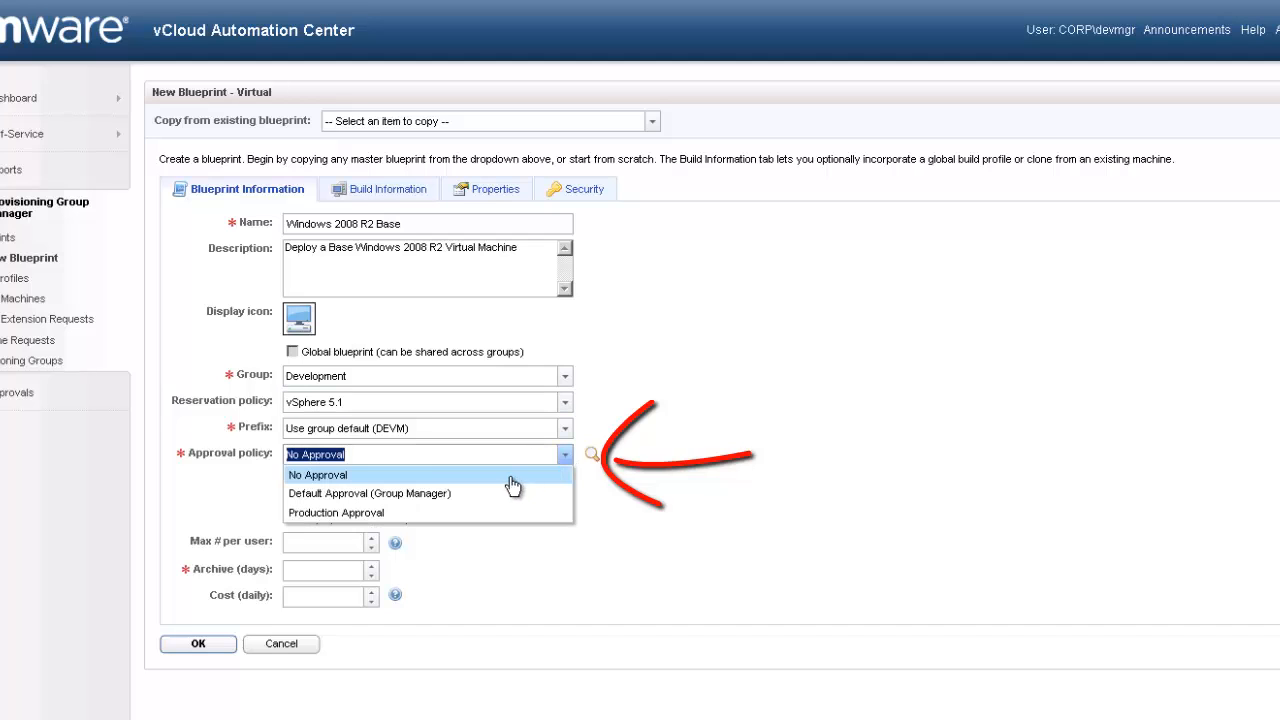
pyautogui.click(368, 492)
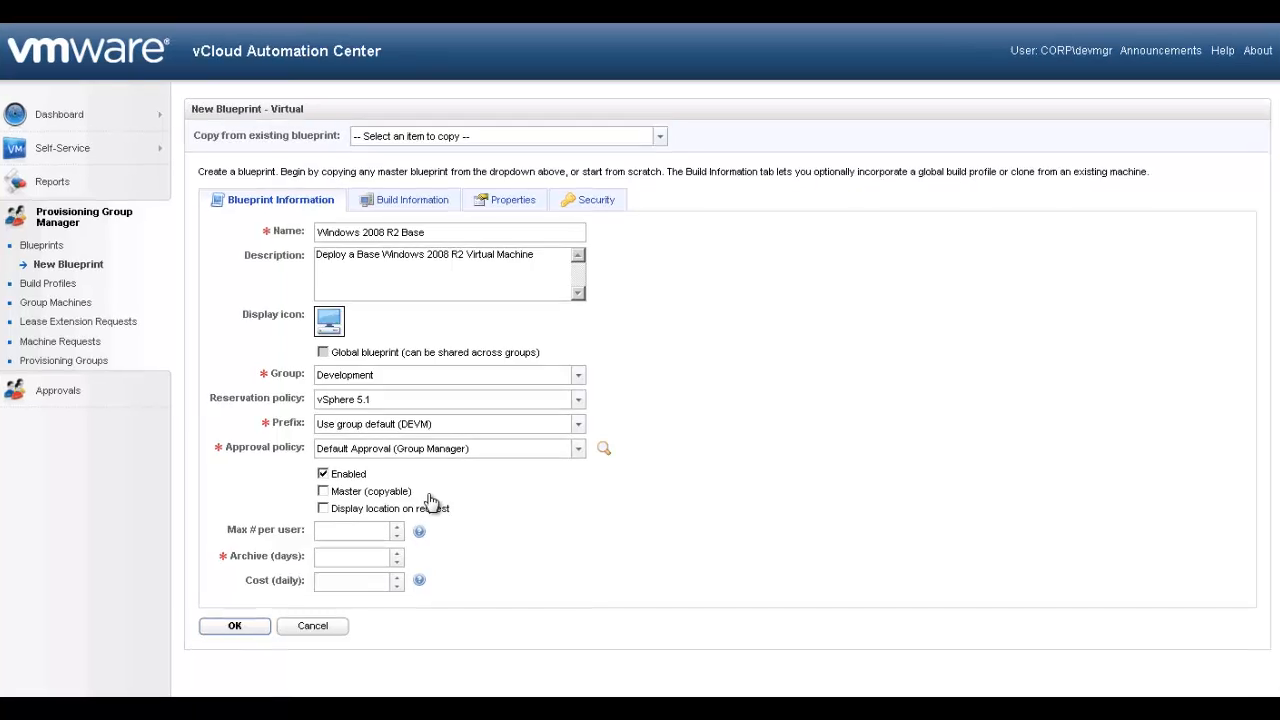
pyautogui.click(322, 492)
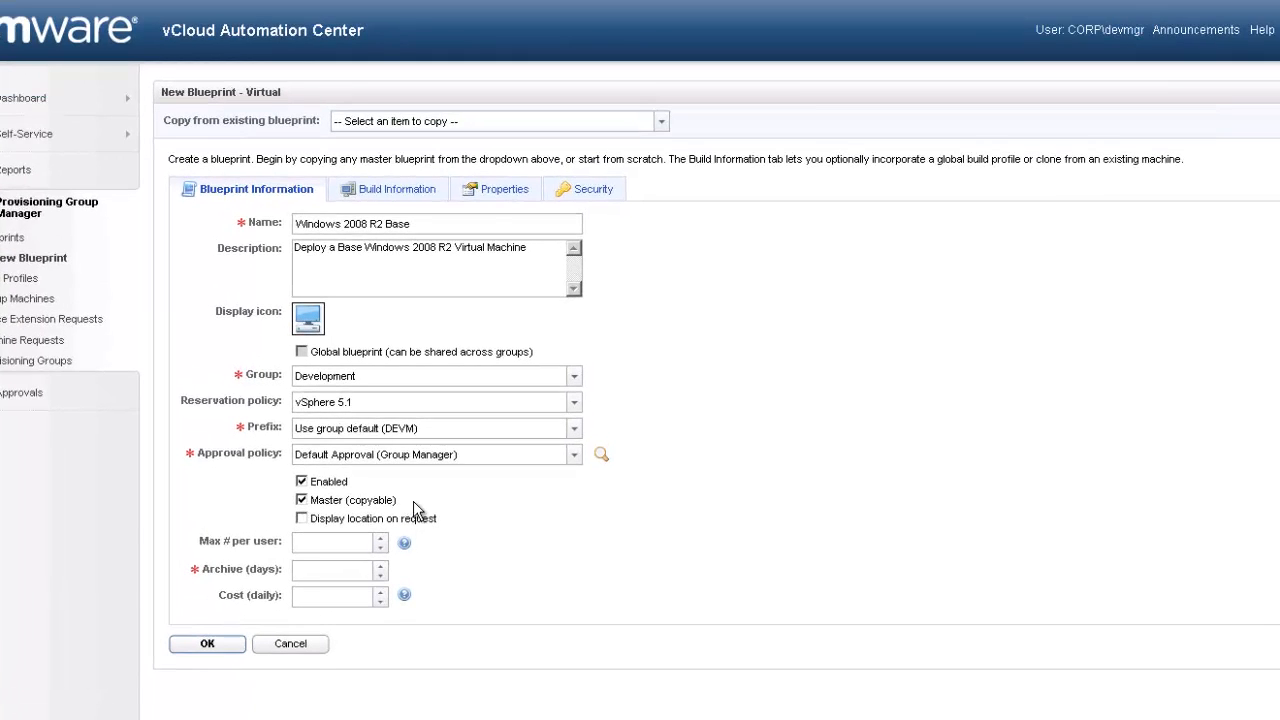
pyautogui.moveTo(456, 526)
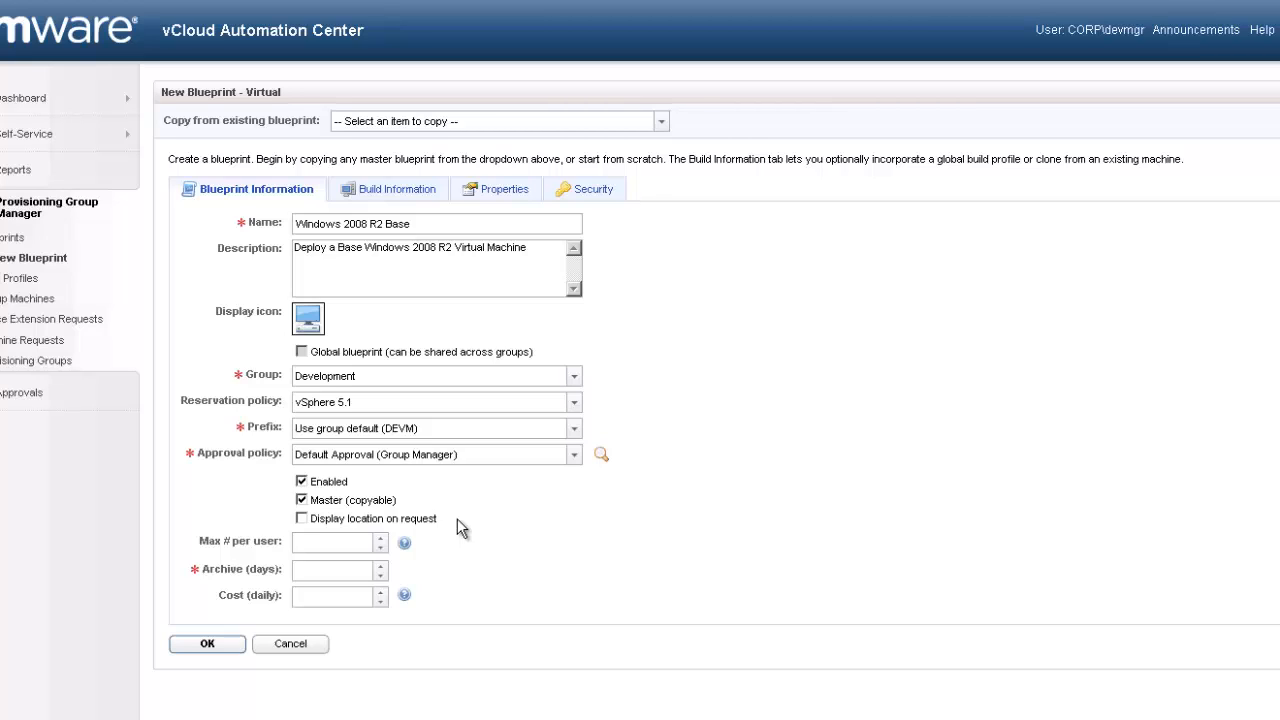
pyautogui.moveTo(452, 528)
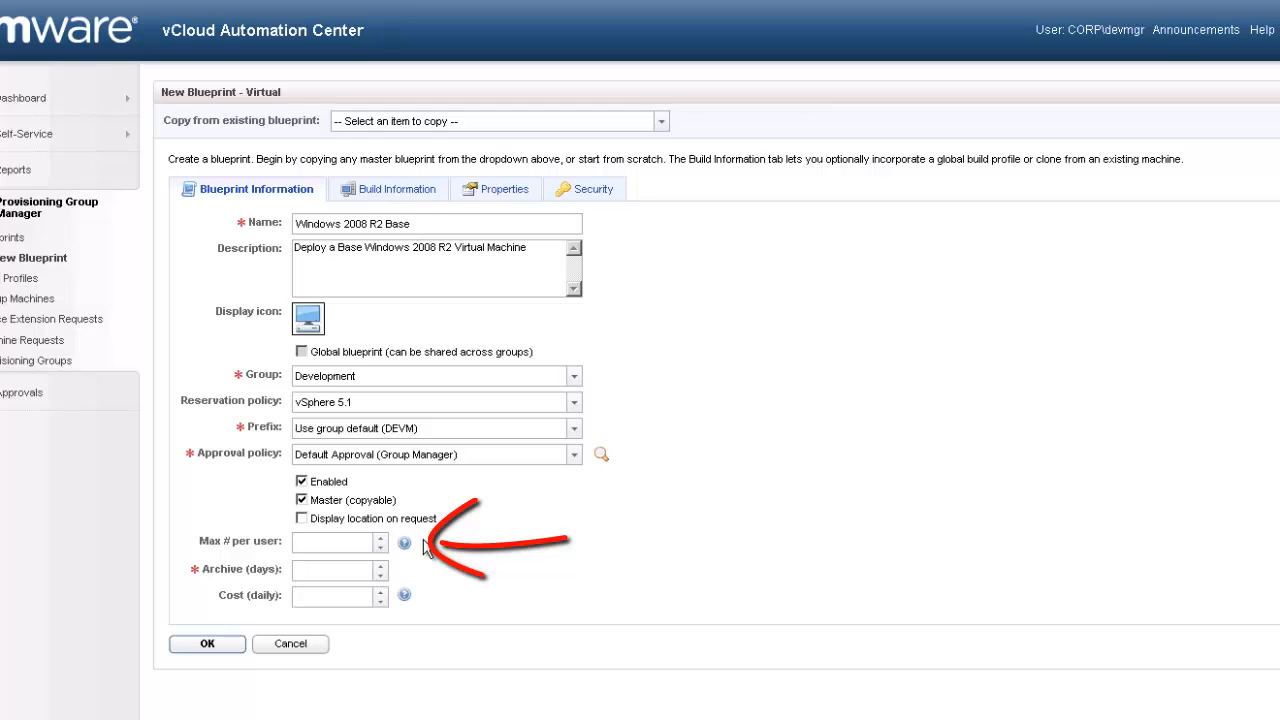
pyautogui.moveTo(420, 570)
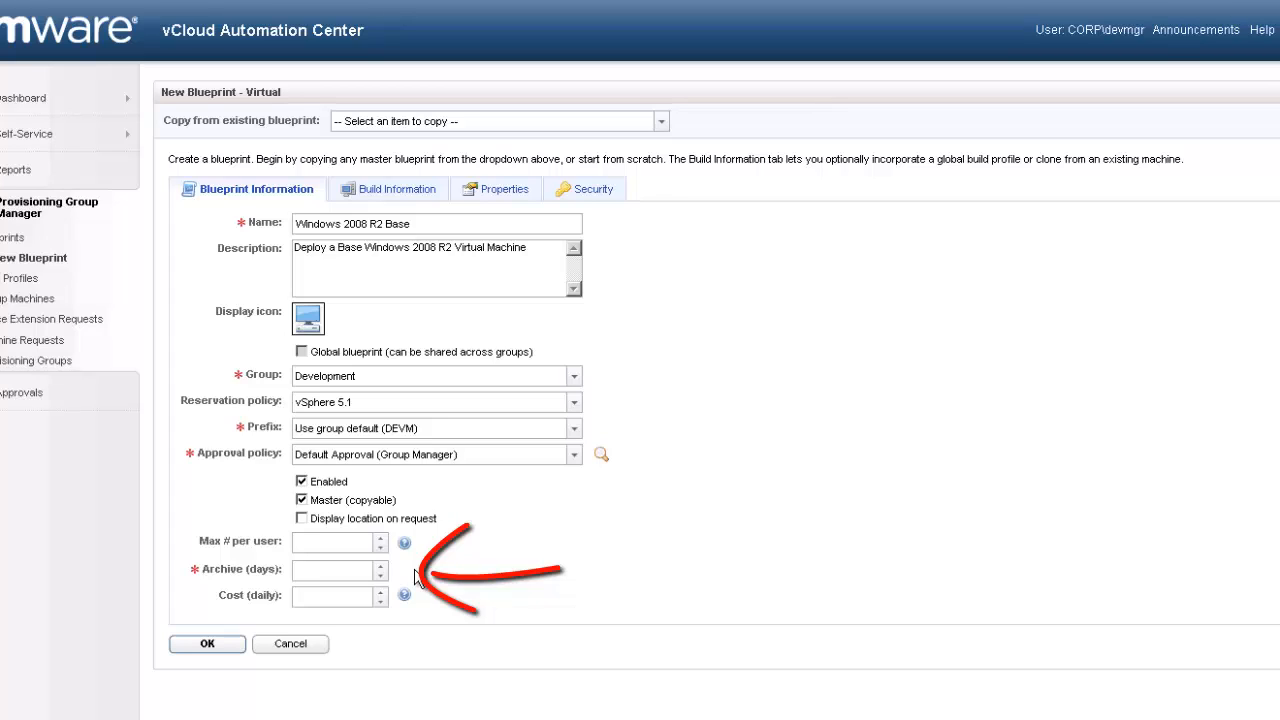
# Enter Archive (days) 30 and Cost (daily) 0.50.
pyautogui.click(336, 570)
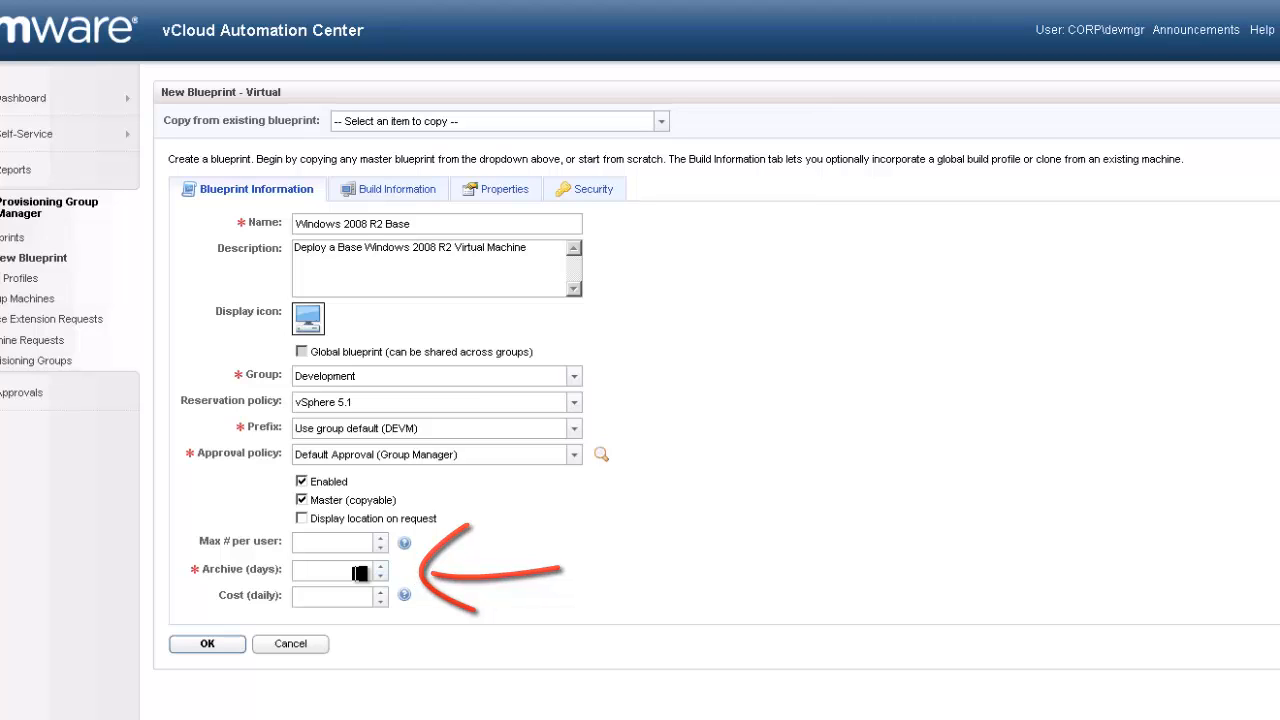
pyautogui.write('30')
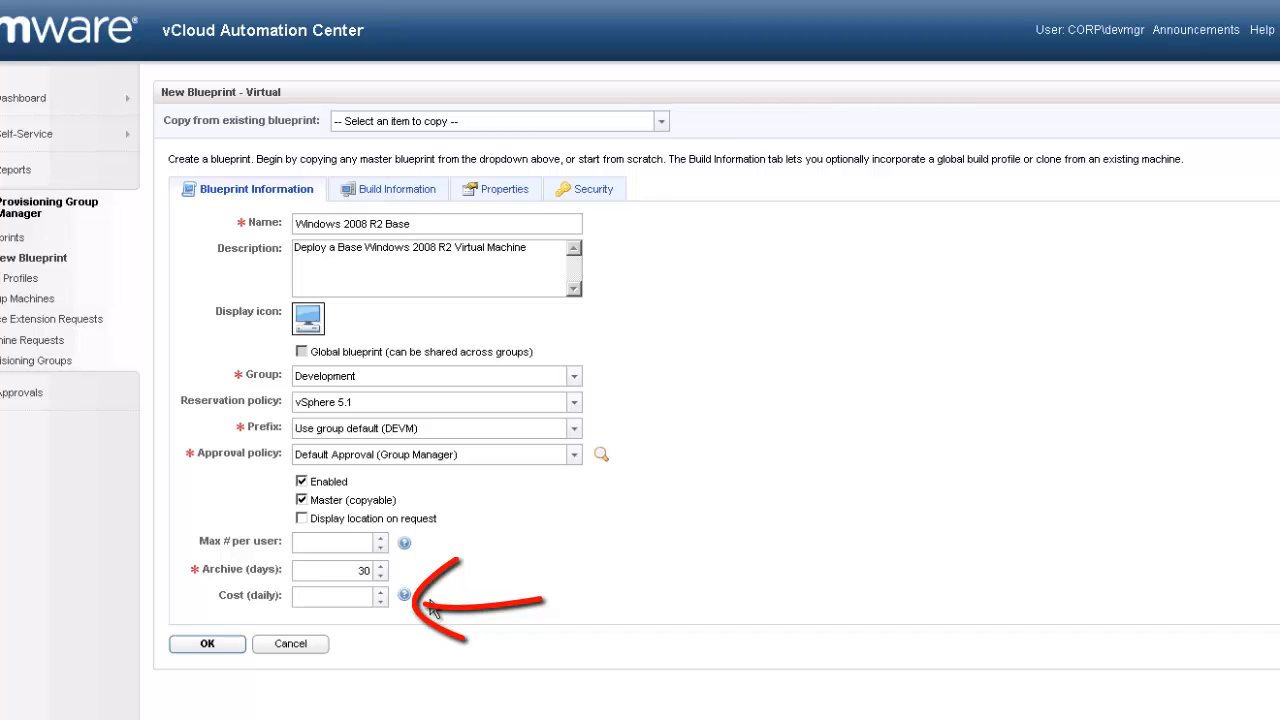
pyautogui.click(336, 596)
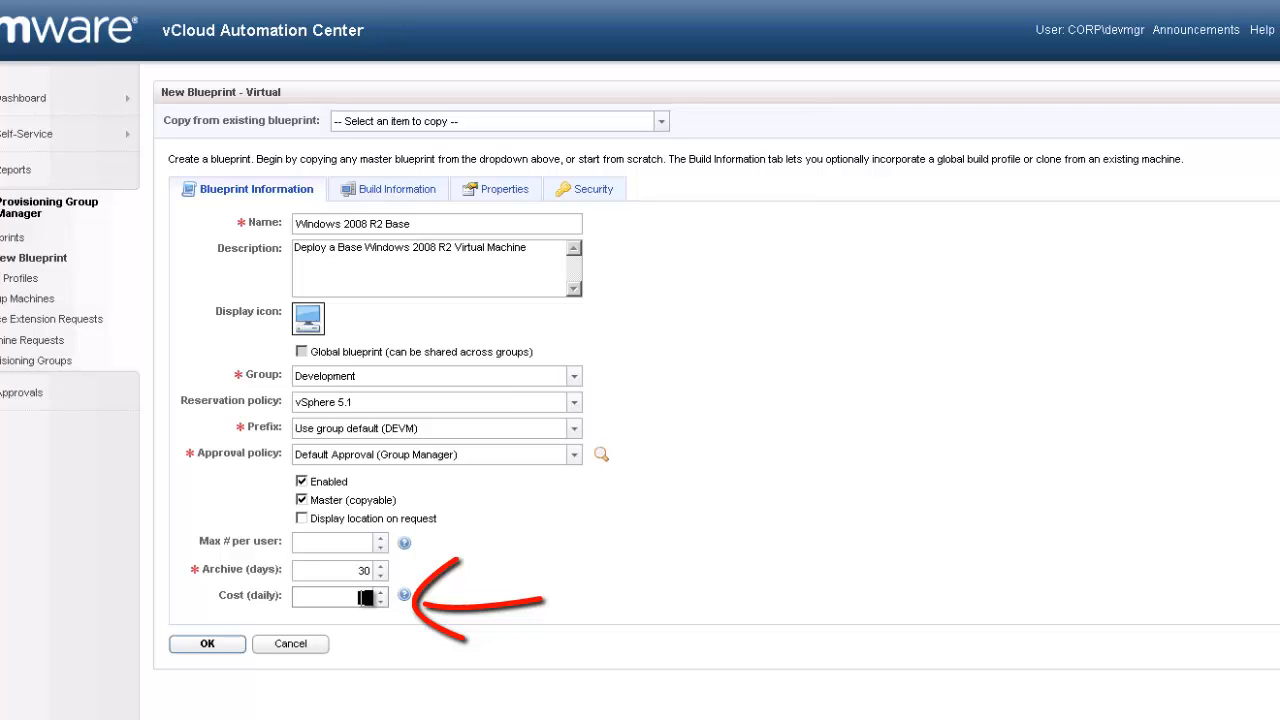
pyautogui.write('0.50')
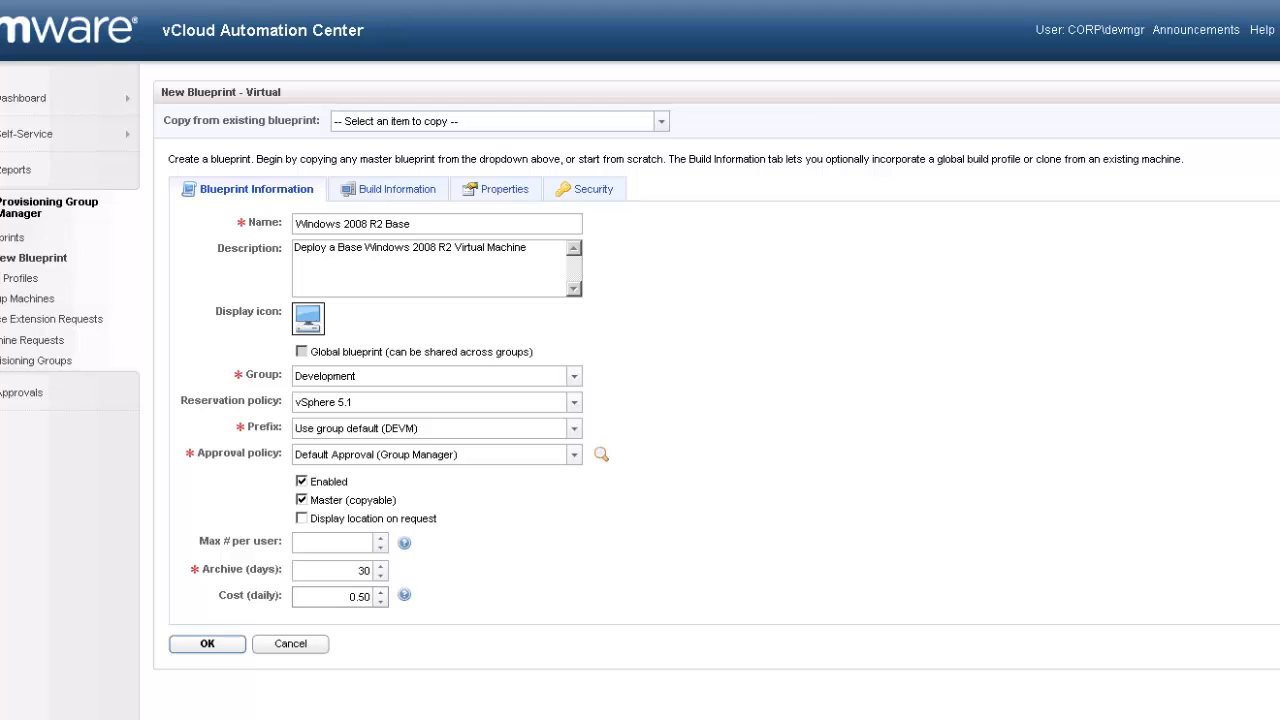
# On Build Information, keep vSphere (vCenter) Server, set Action to Clone with CloneWorkflow.
pyautogui.click(404, 188)
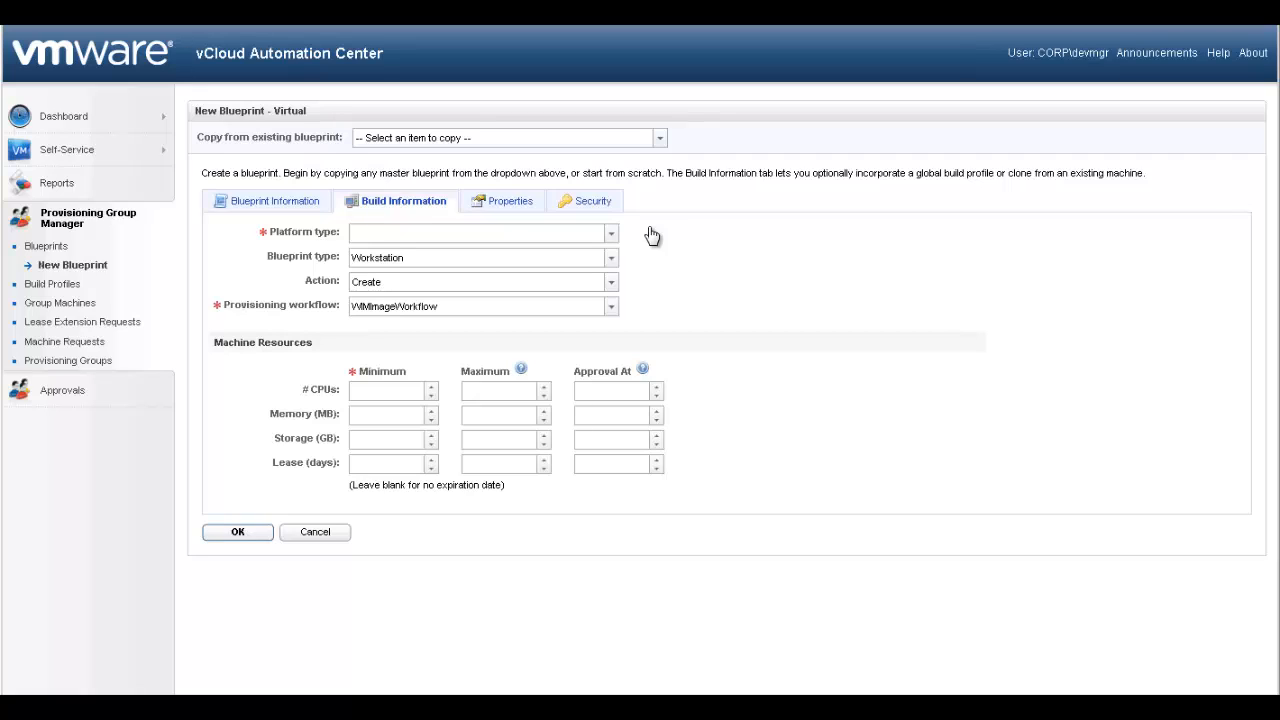
pyautogui.moveTo(644, 244)
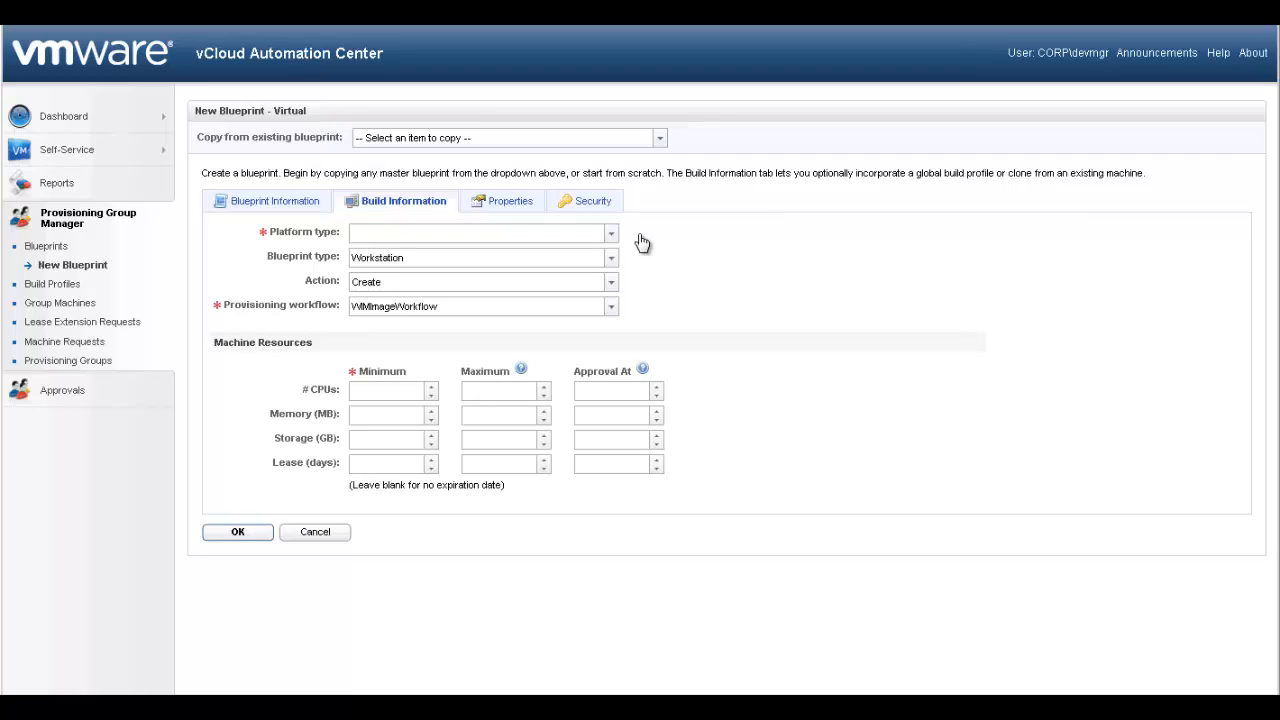
pyautogui.click(612, 232)
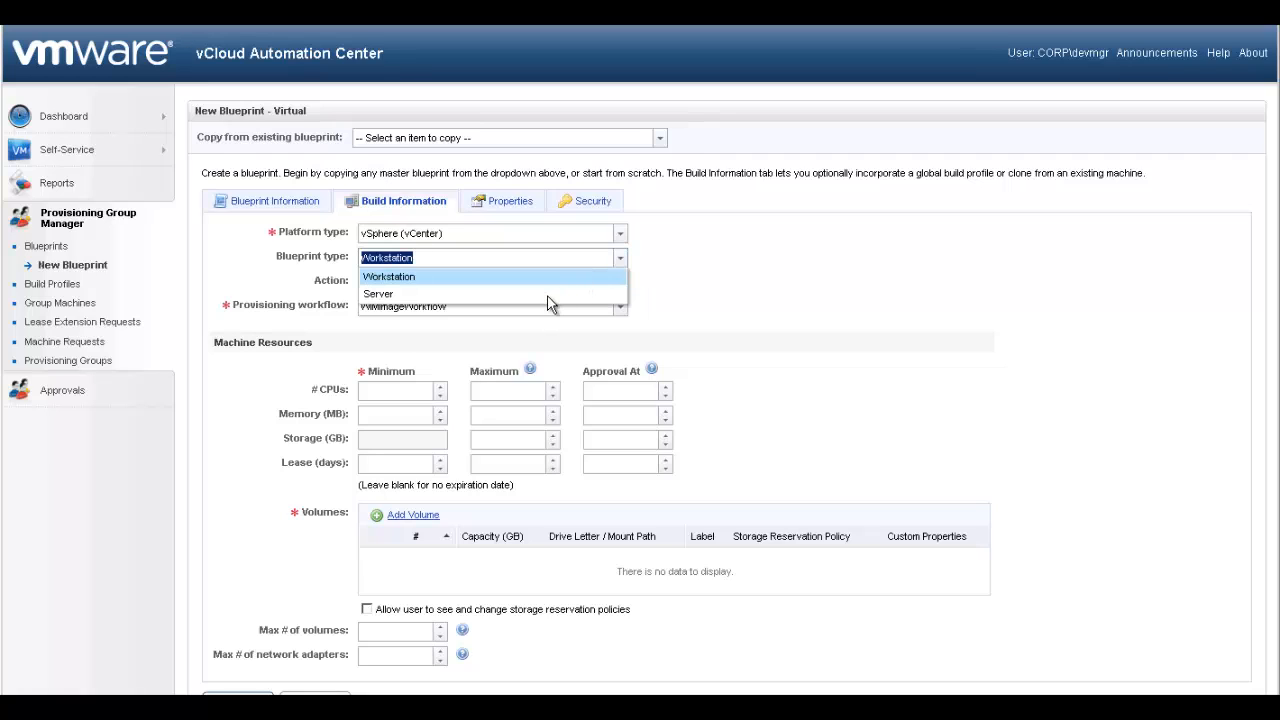
pyautogui.click(378, 292)
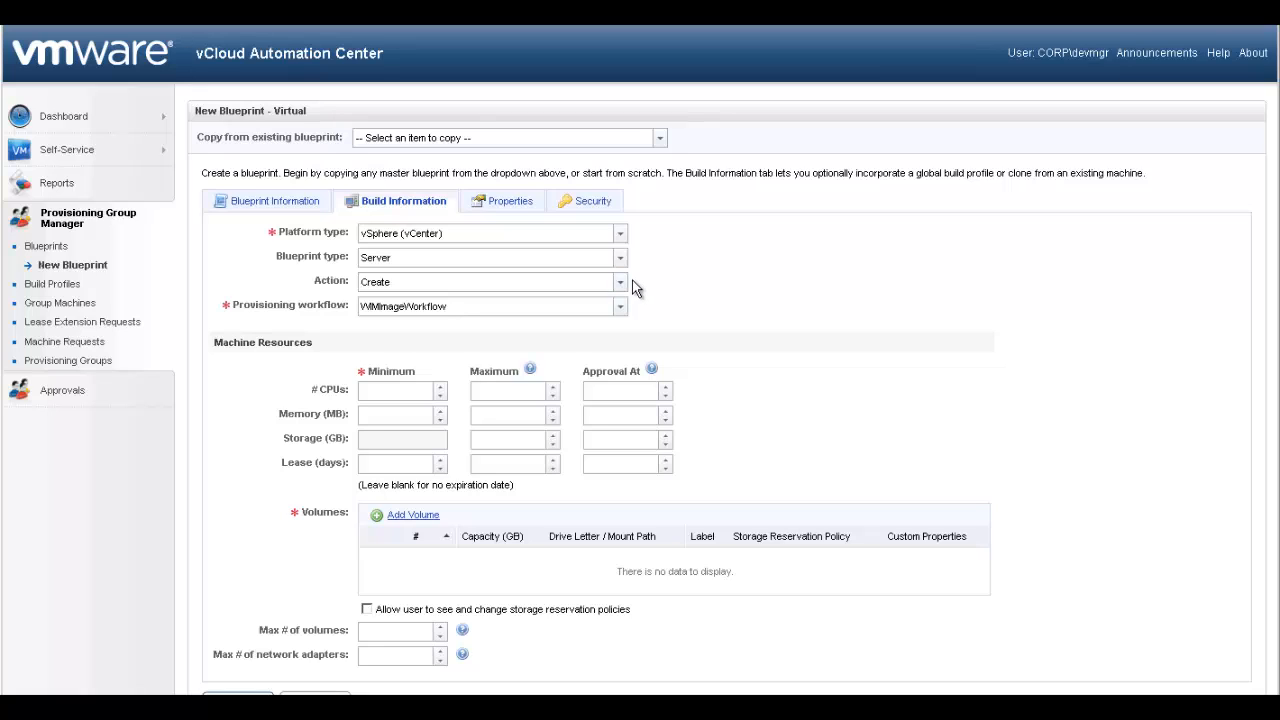
pyautogui.click(620, 282)
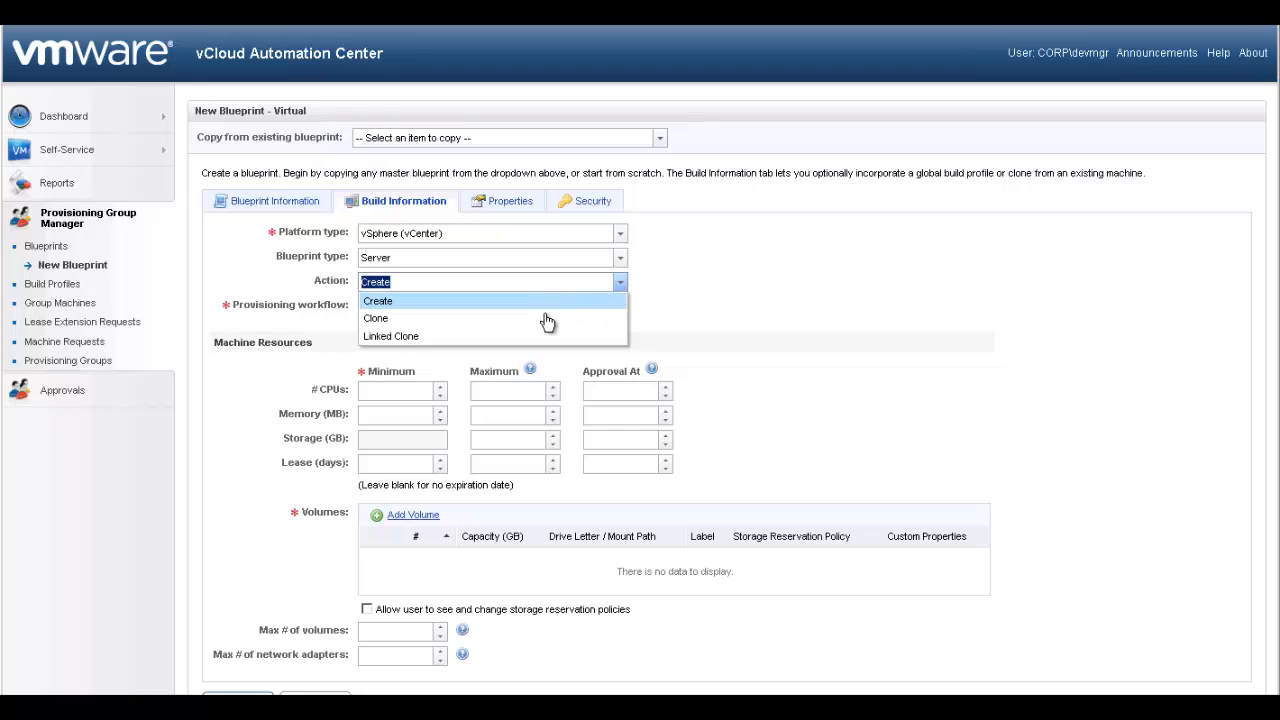
pyautogui.click(376, 318)
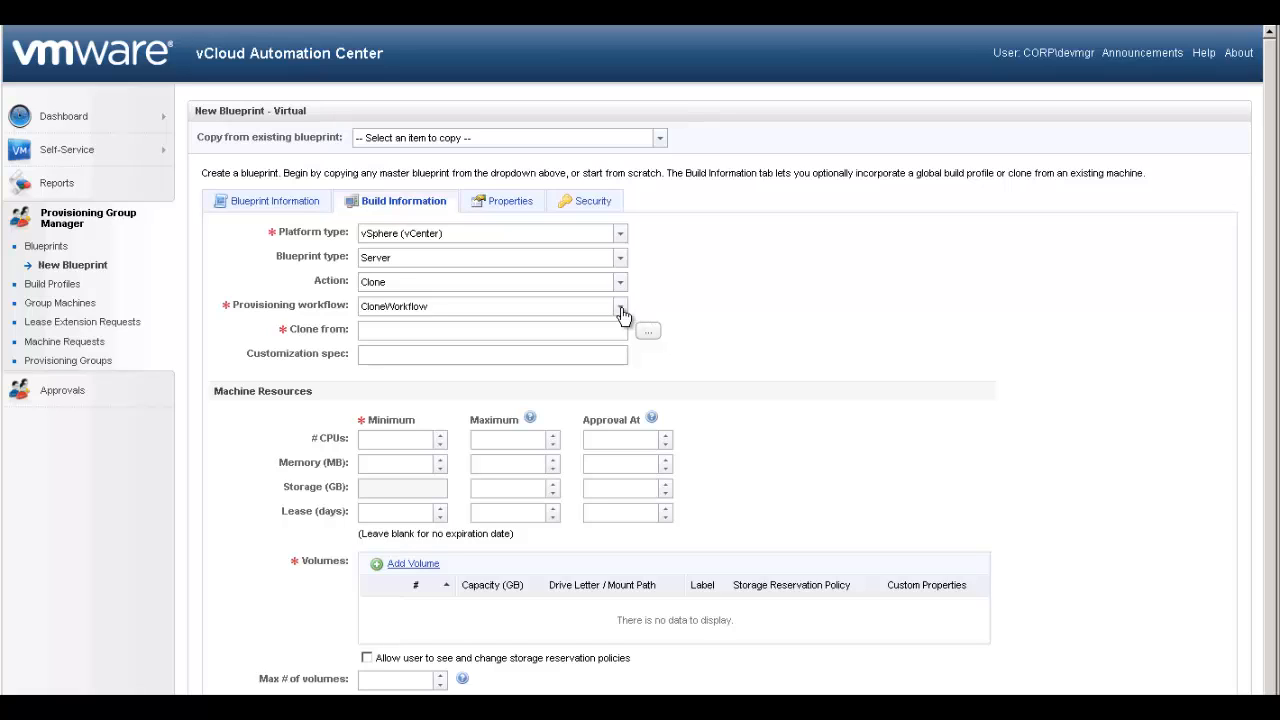
pyautogui.click(620, 306)
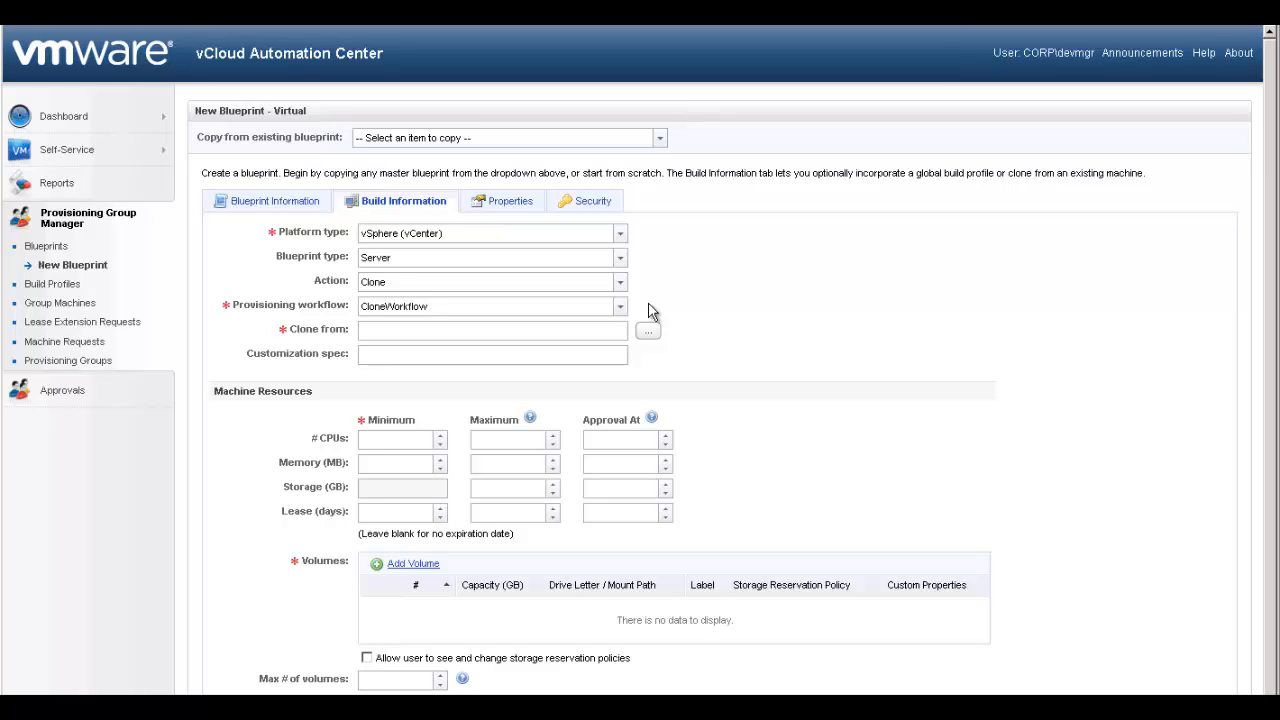
pyautogui.moveTo(668, 340)
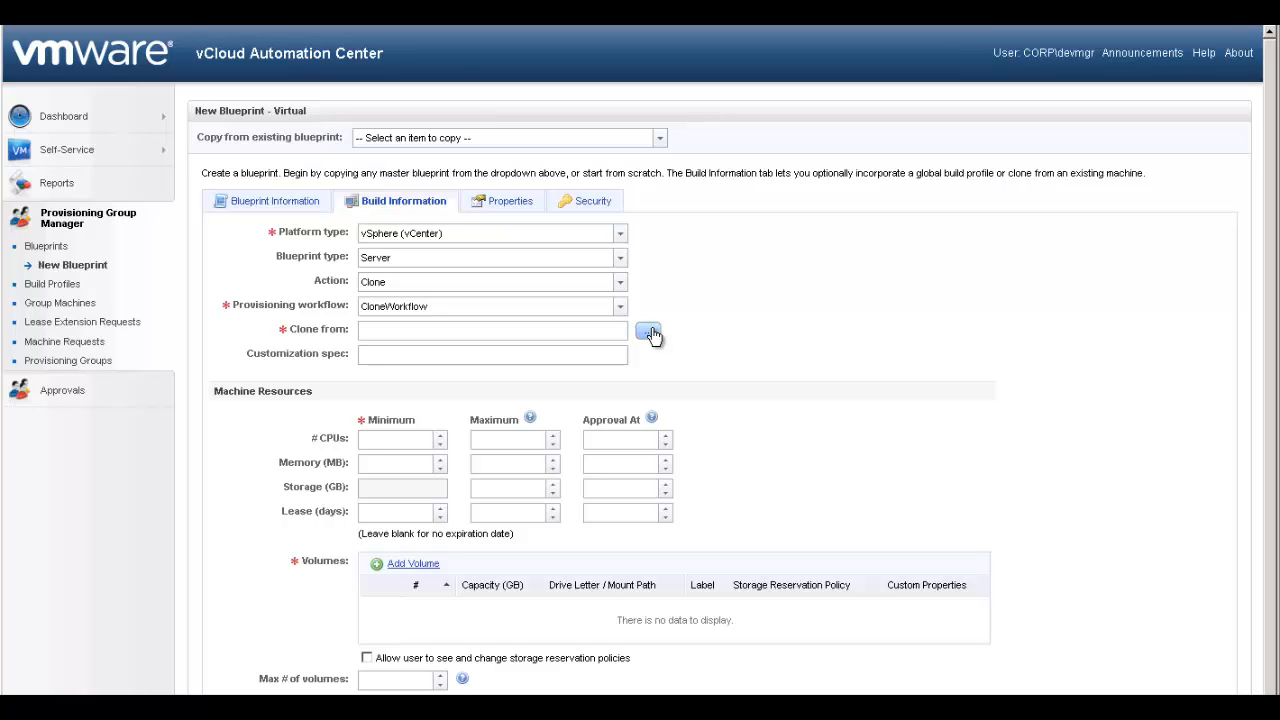
# Select Windows2008R2-Template in the Select Template dialog as the Clone from source.
pyautogui.click(648, 332)
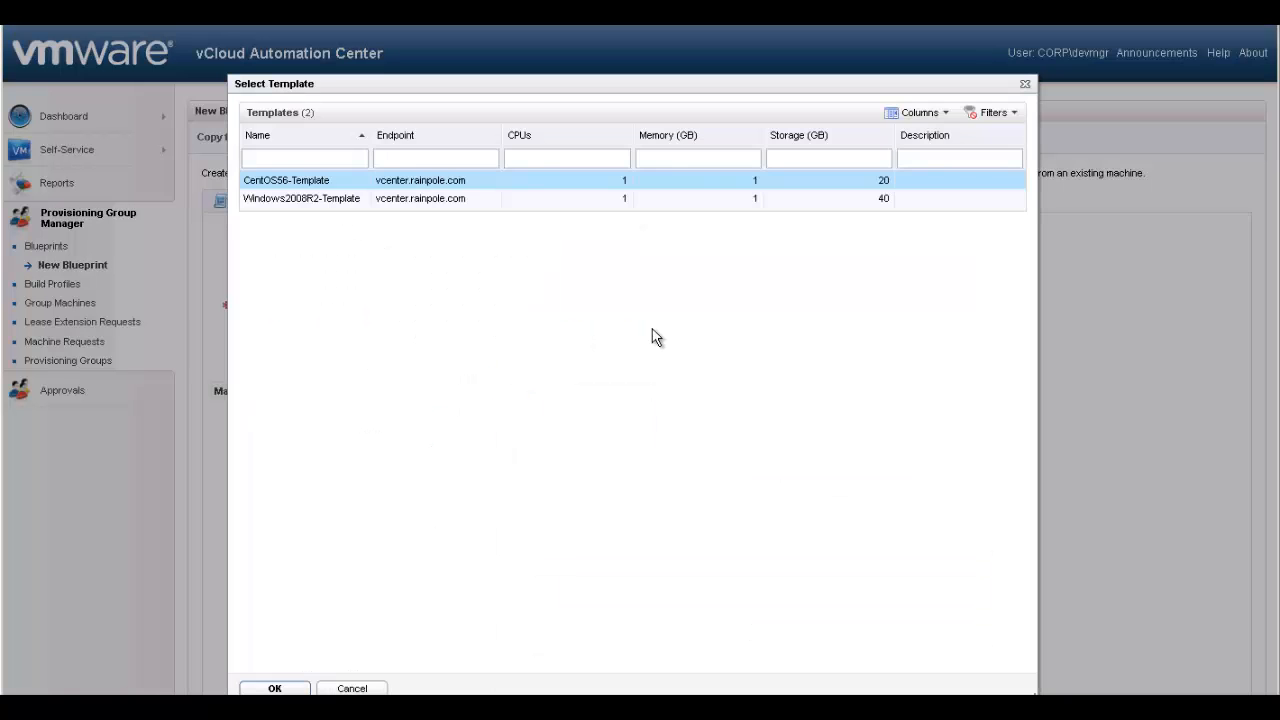
pyautogui.moveTo(310, 216)
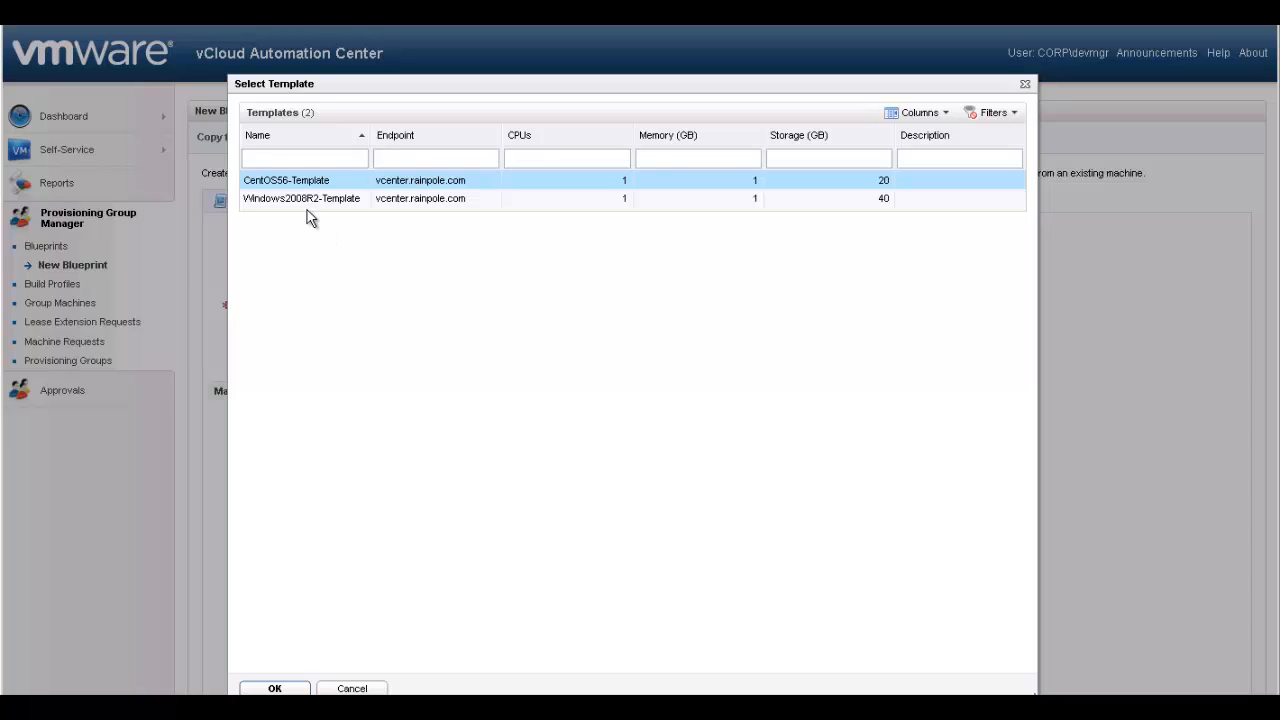
pyautogui.click(300, 198)
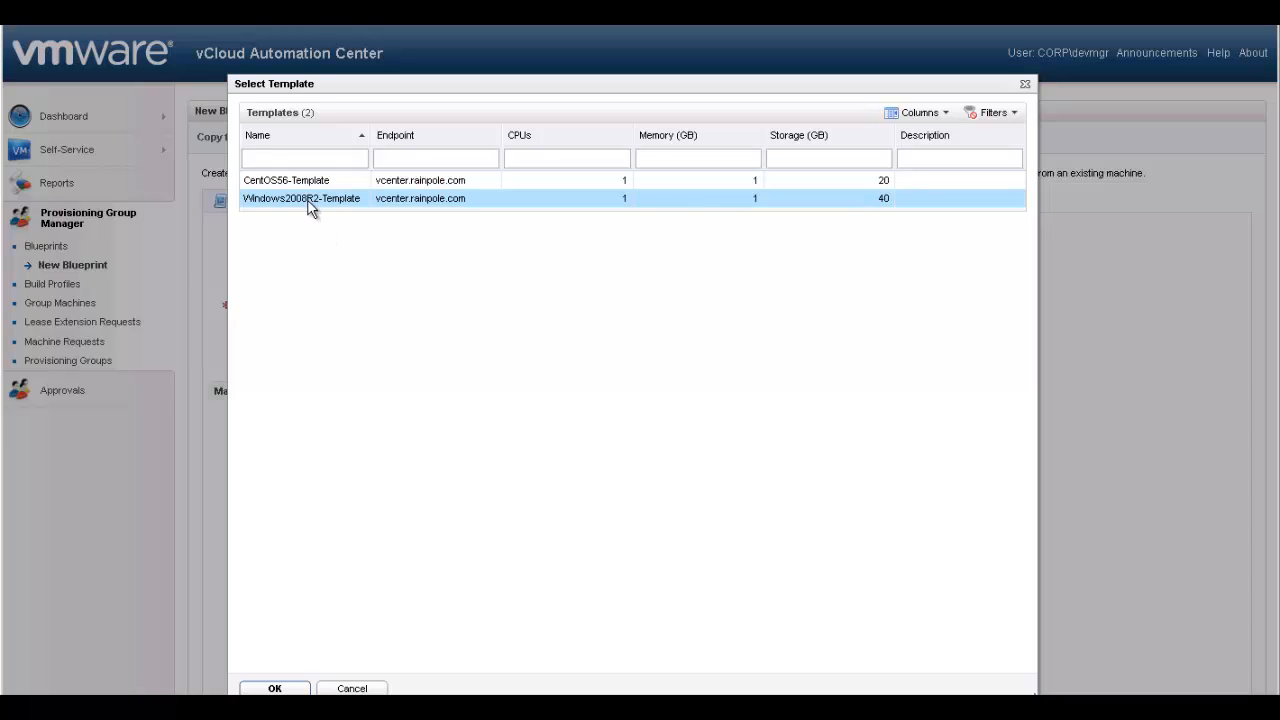
pyautogui.click(286, 180)
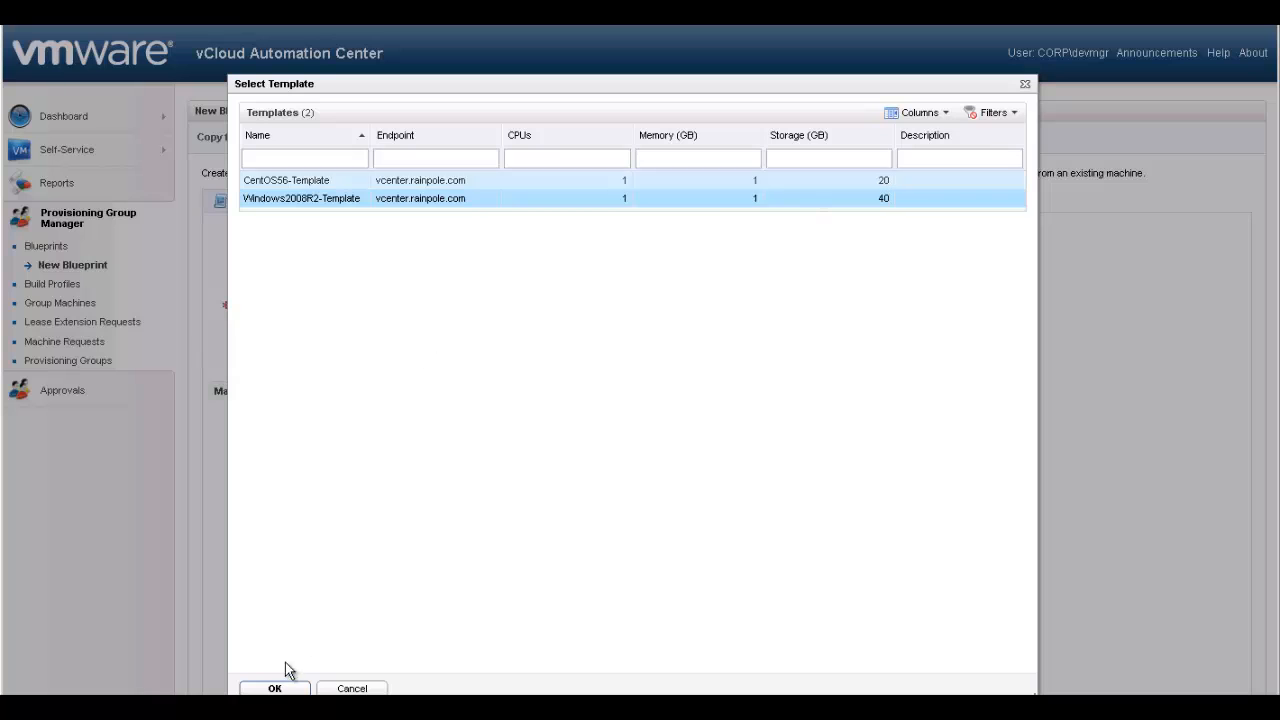
pyautogui.click(274, 688)
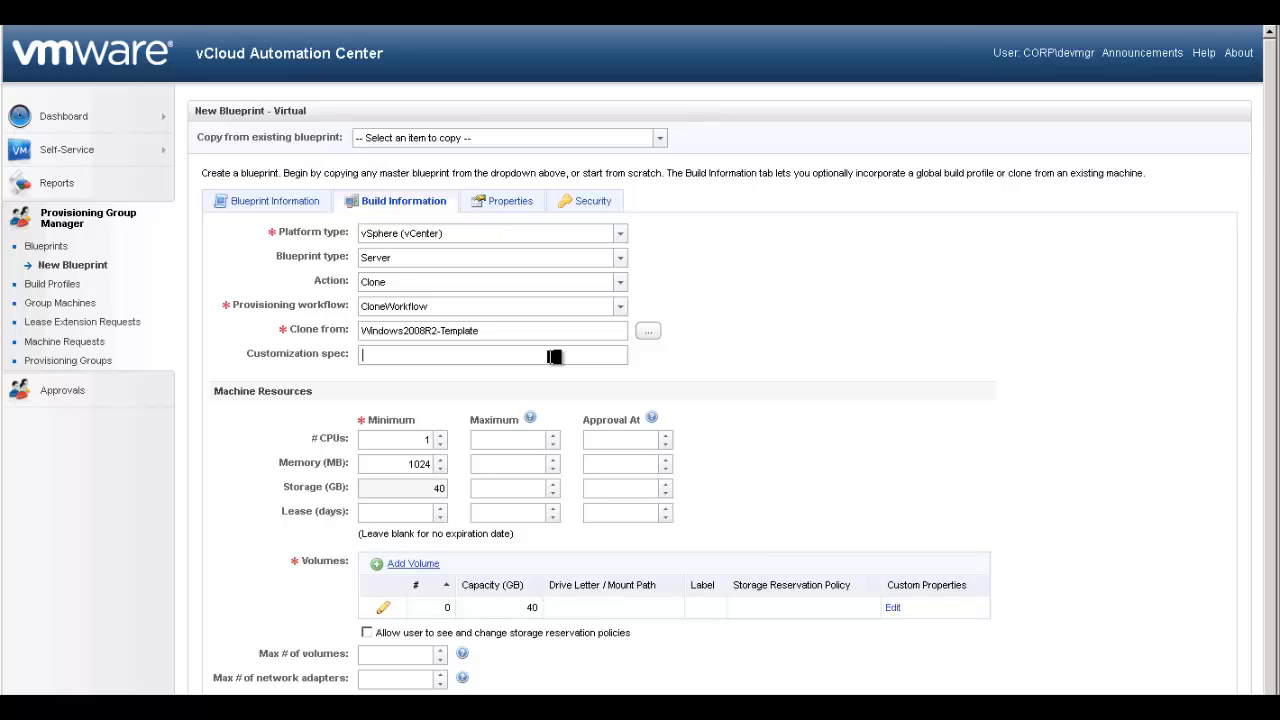
# Enter customization spec Windows2008R2spec, max 4 CPUs, 4096 MB memory, lease 30–90 days.
pyautogui.write('Windows2008R2spec')
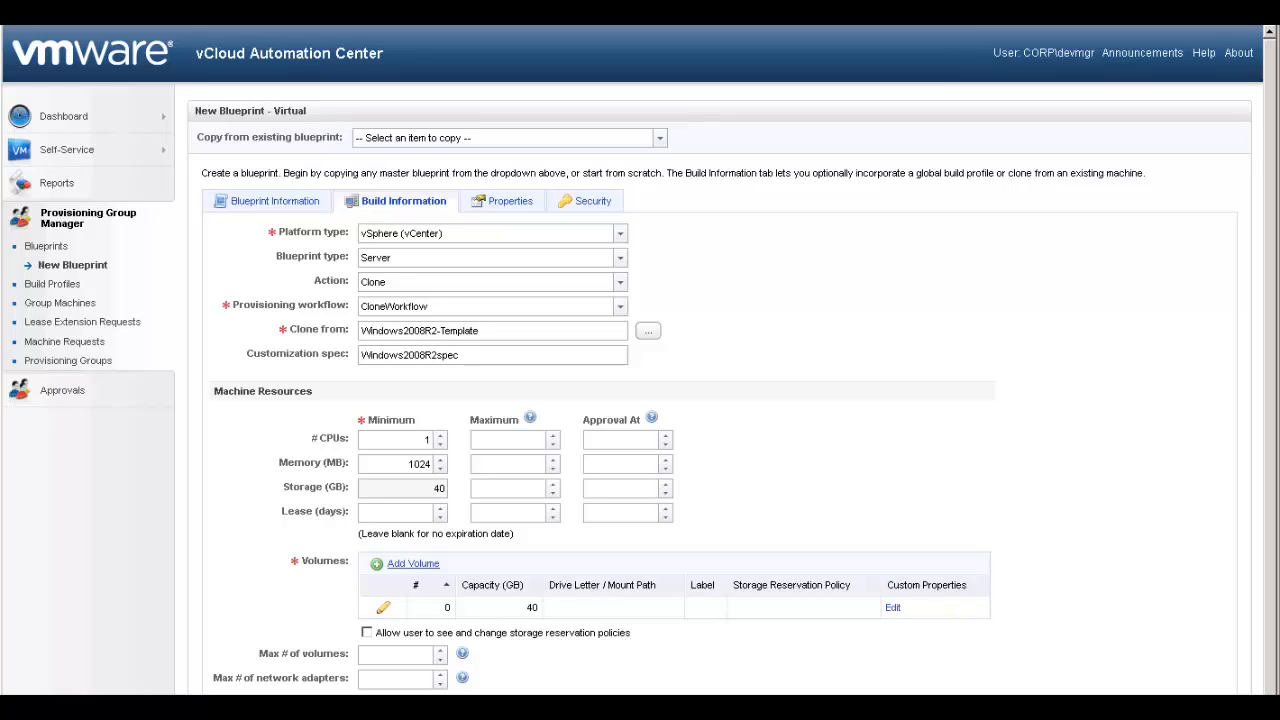
pyautogui.moveTo(672, 276)
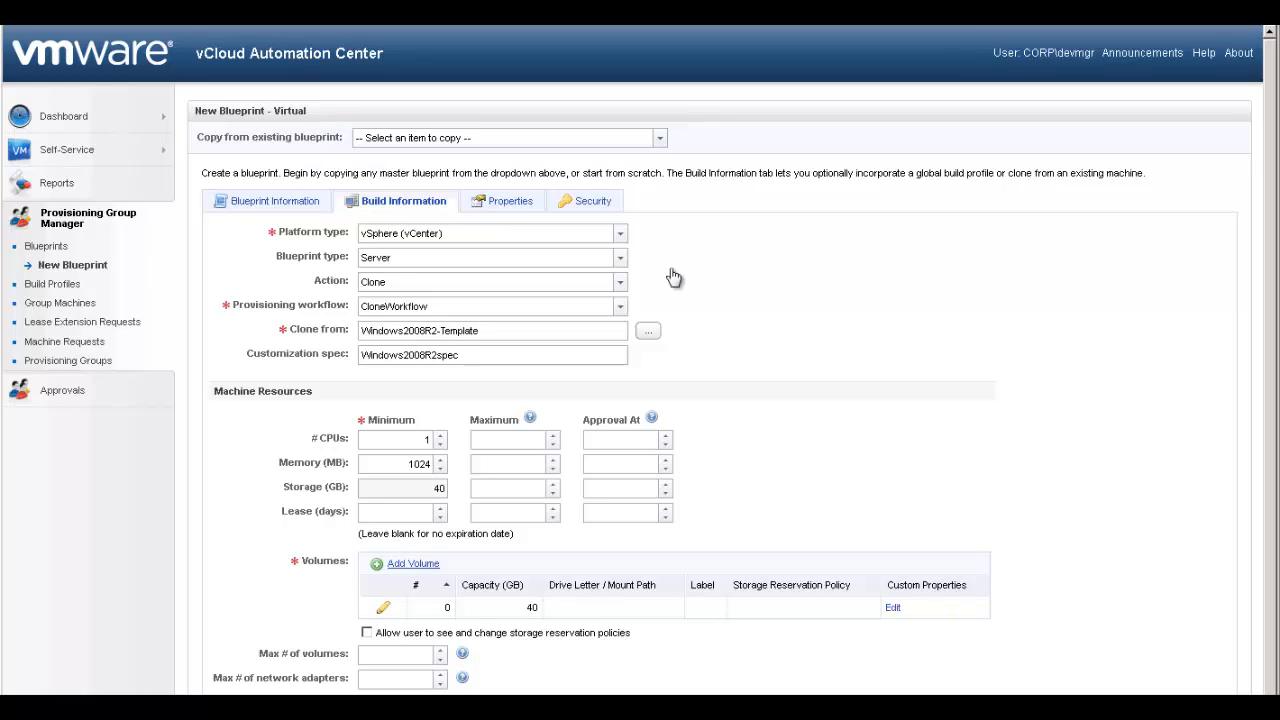
pyautogui.click(512, 440)
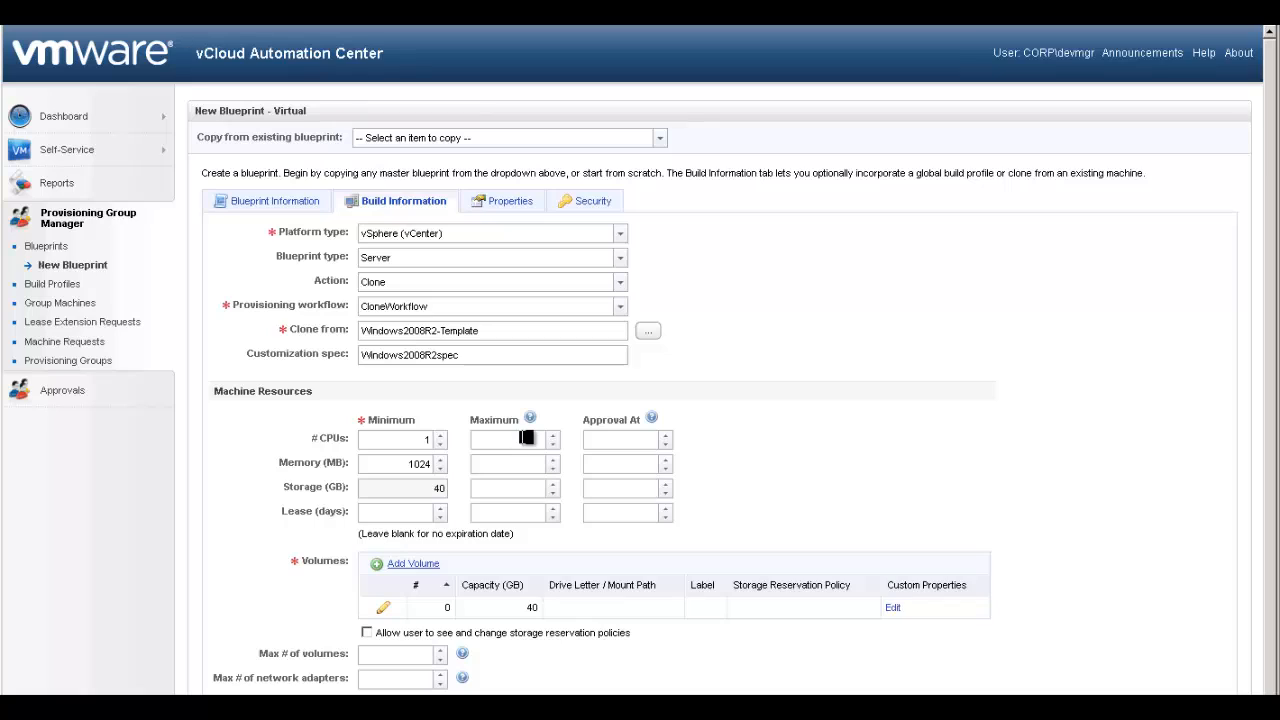
pyautogui.write('4')
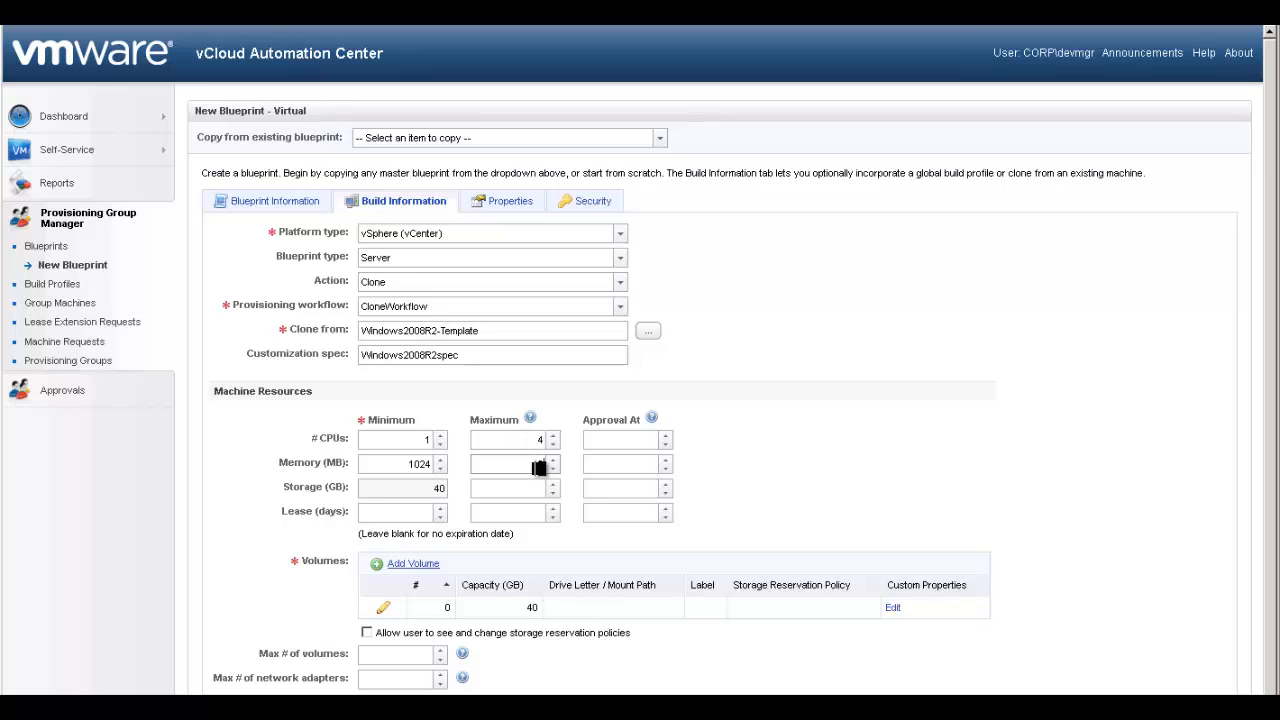
pyautogui.write('4096')
pyautogui.click(402, 512)
pyautogui.write('10')
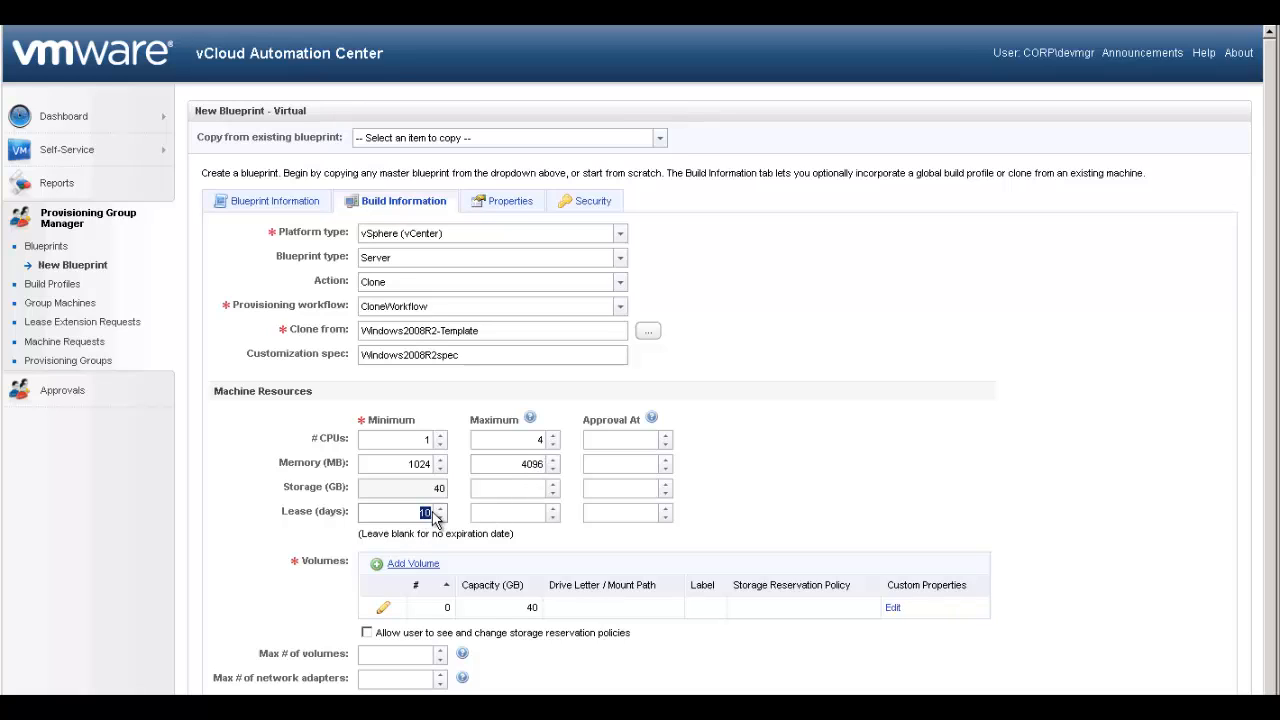
pyautogui.write('30')
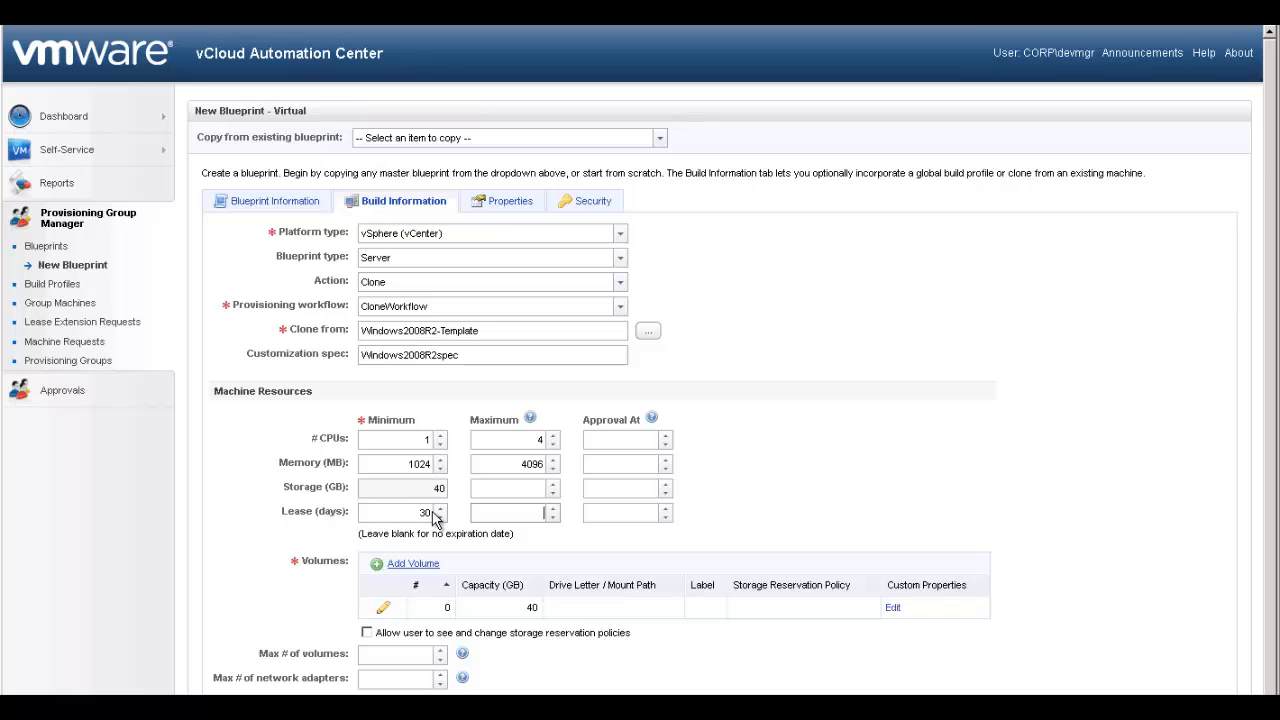
pyautogui.write('90')
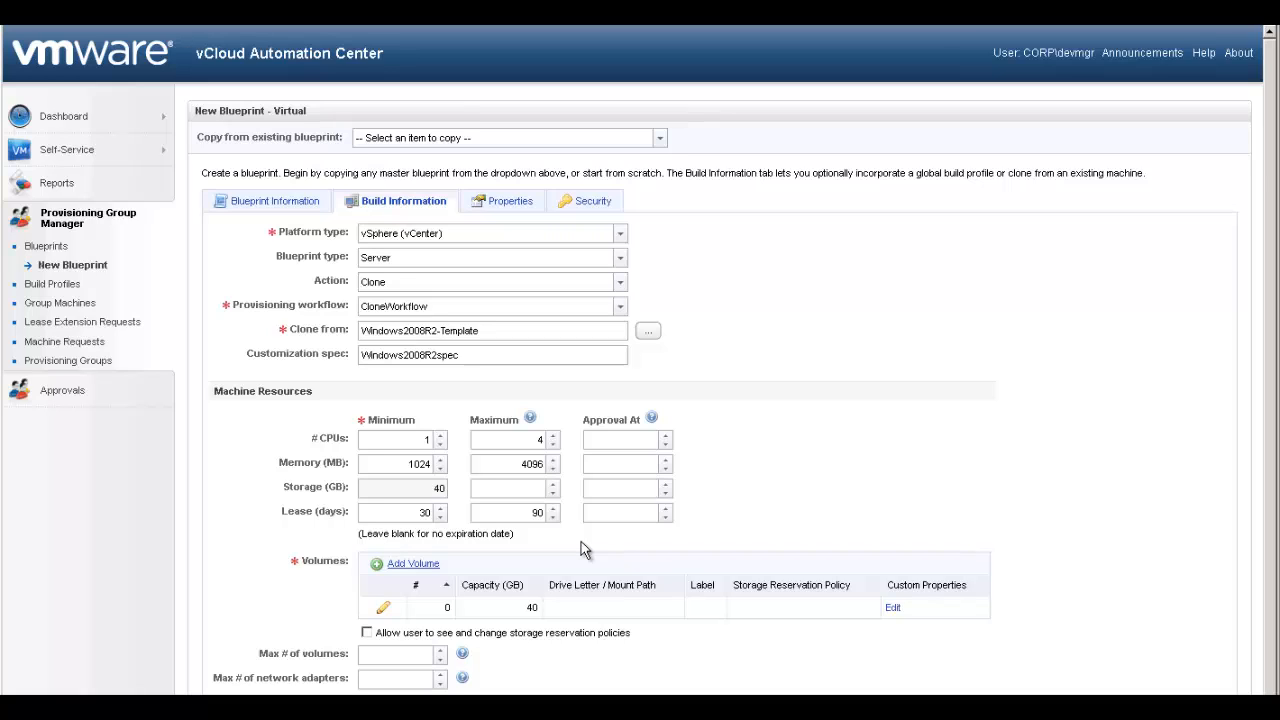
pyautogui.moveTo(524, 676)
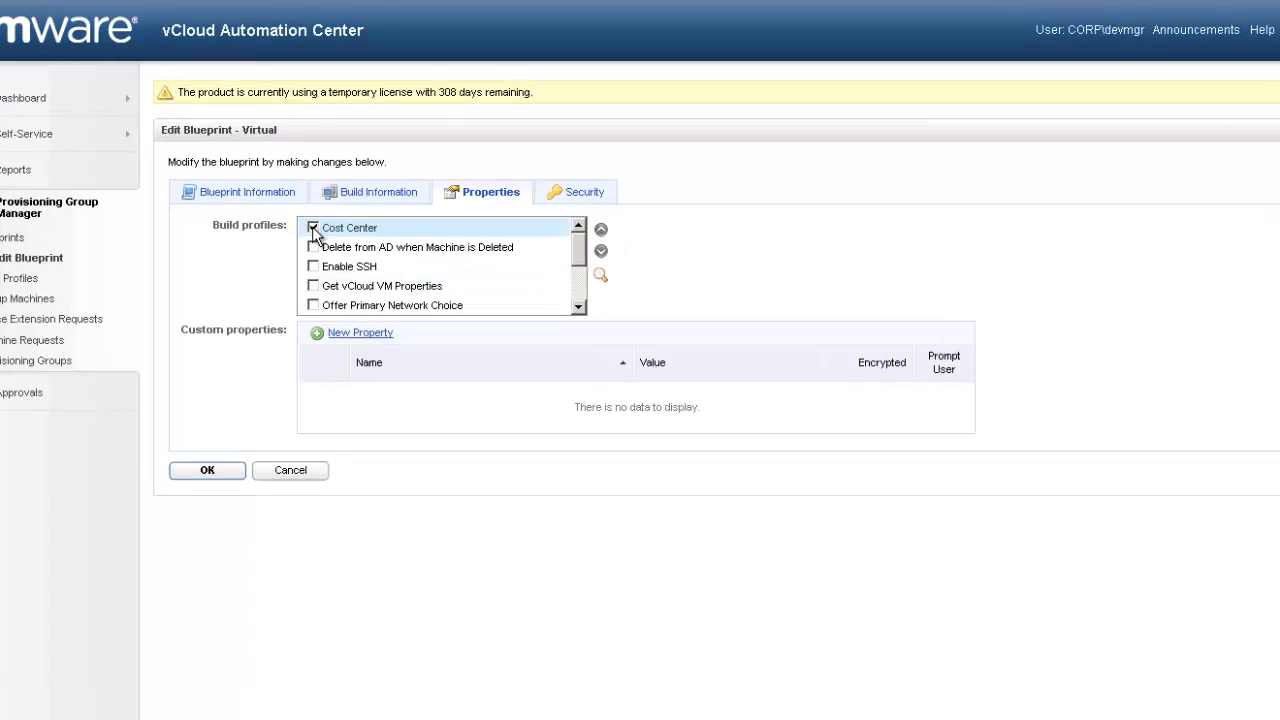
# Tick the Cost Center build profile on the Properties tab.
pyautogui.click(312, 228)
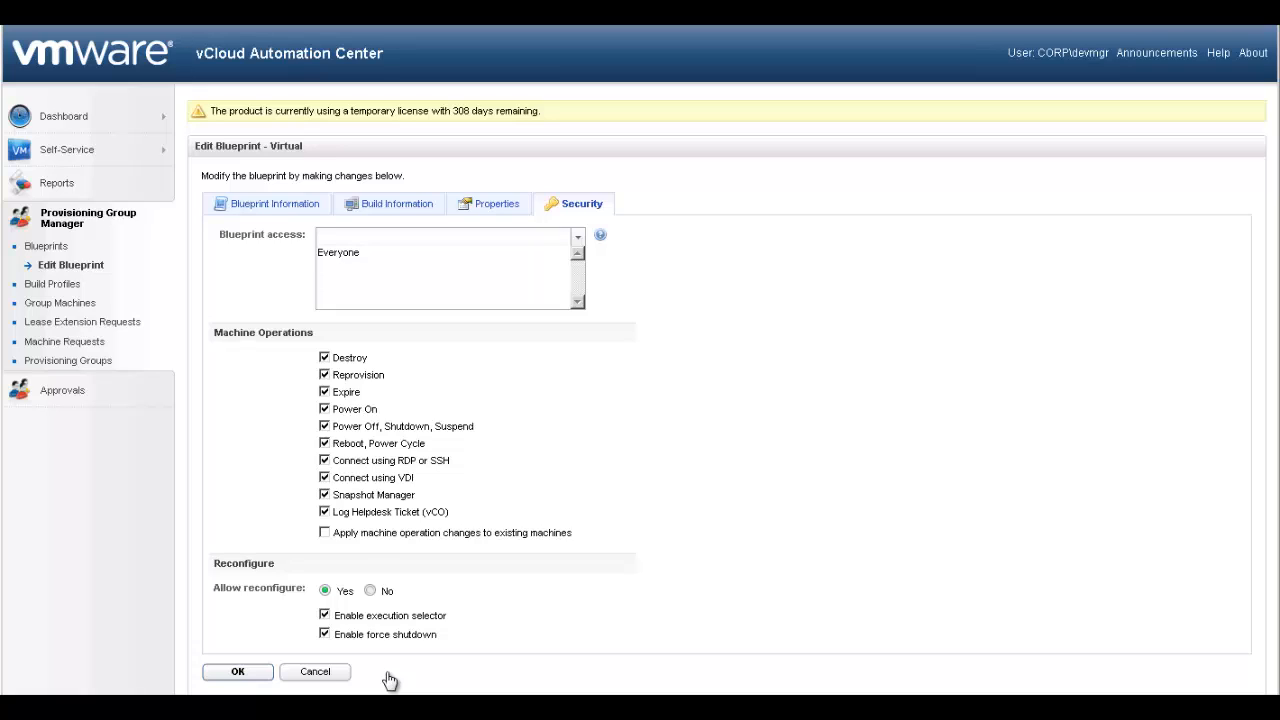
pyautogui.moveTo(372, 680)
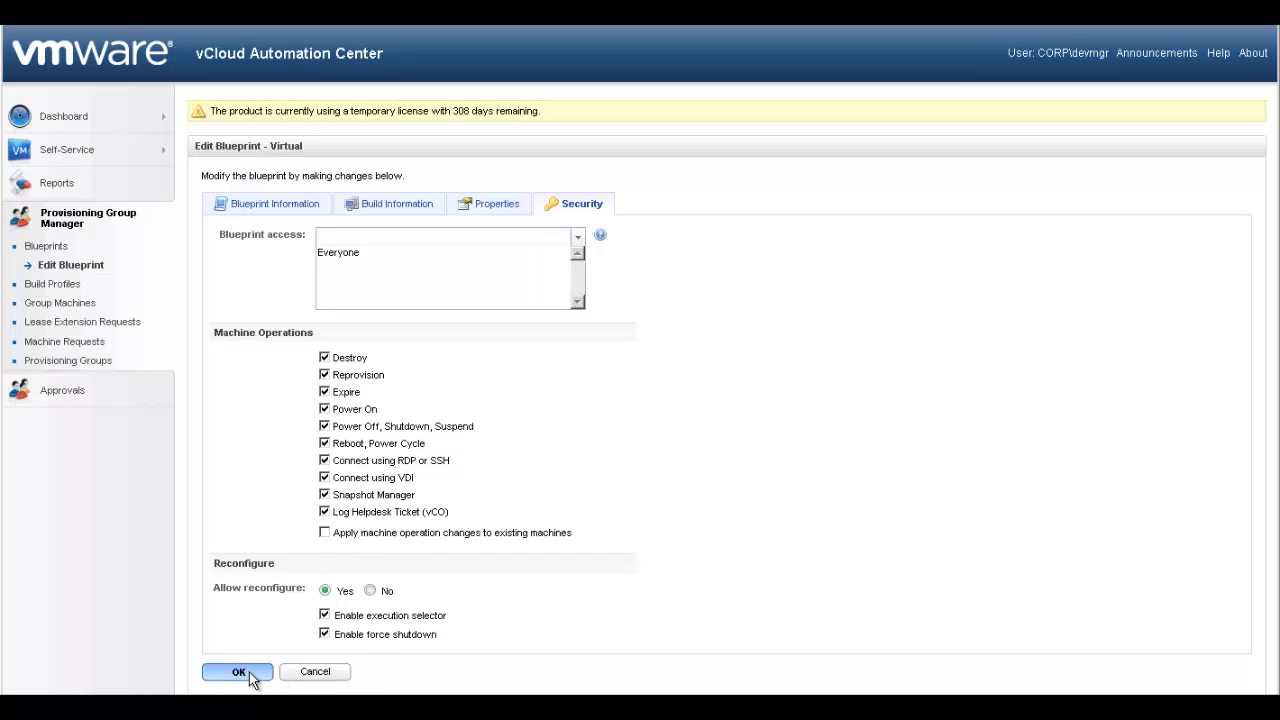
# Confirm the blueprint edits with OK, submitting the security settings for Everyone.
pyautogui.click(236, 672)
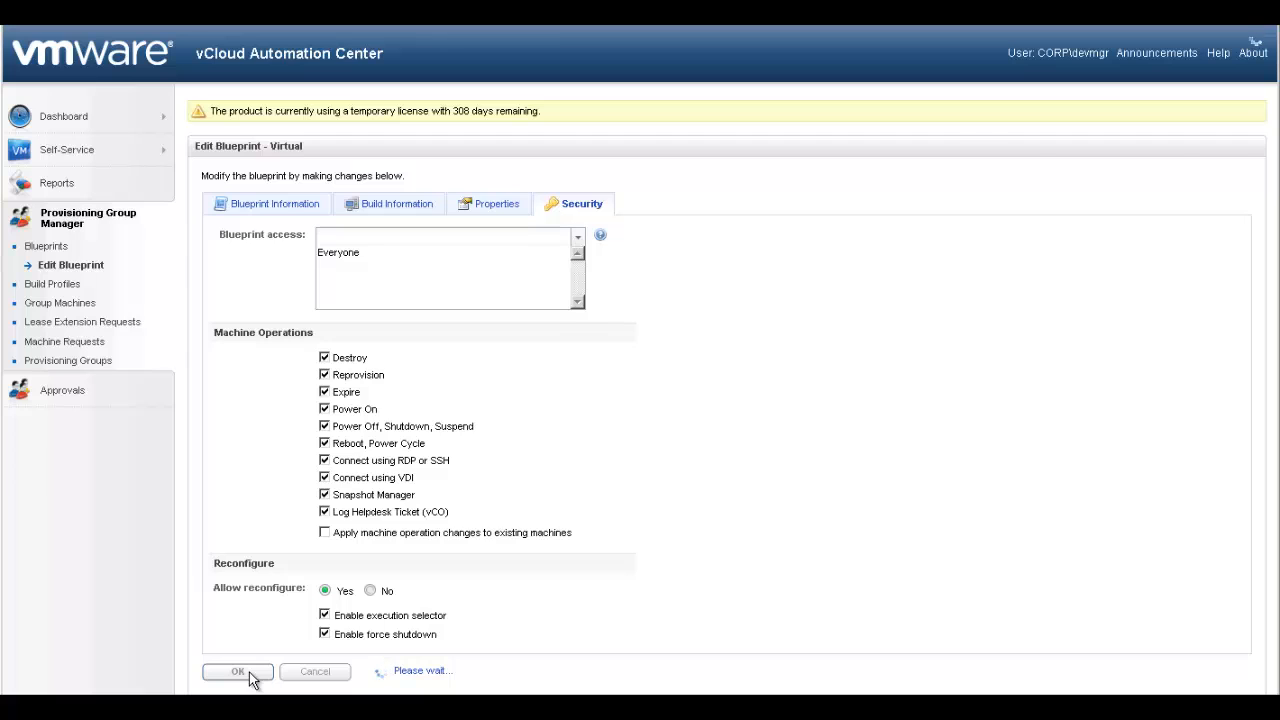
pyautogui.click(236, 672)
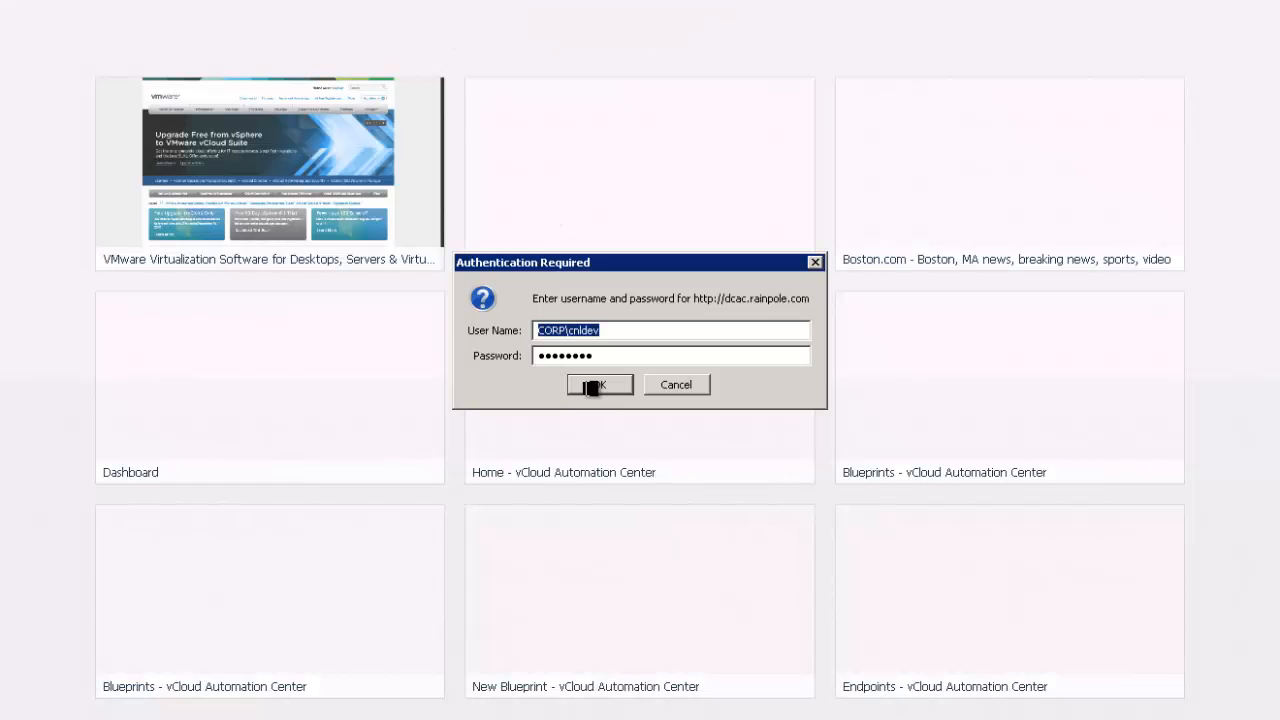
# Sign in to self-service and scroll the New Request catalog down to Windows 2008 R2 Base.
pyautogui.click(600, 386)
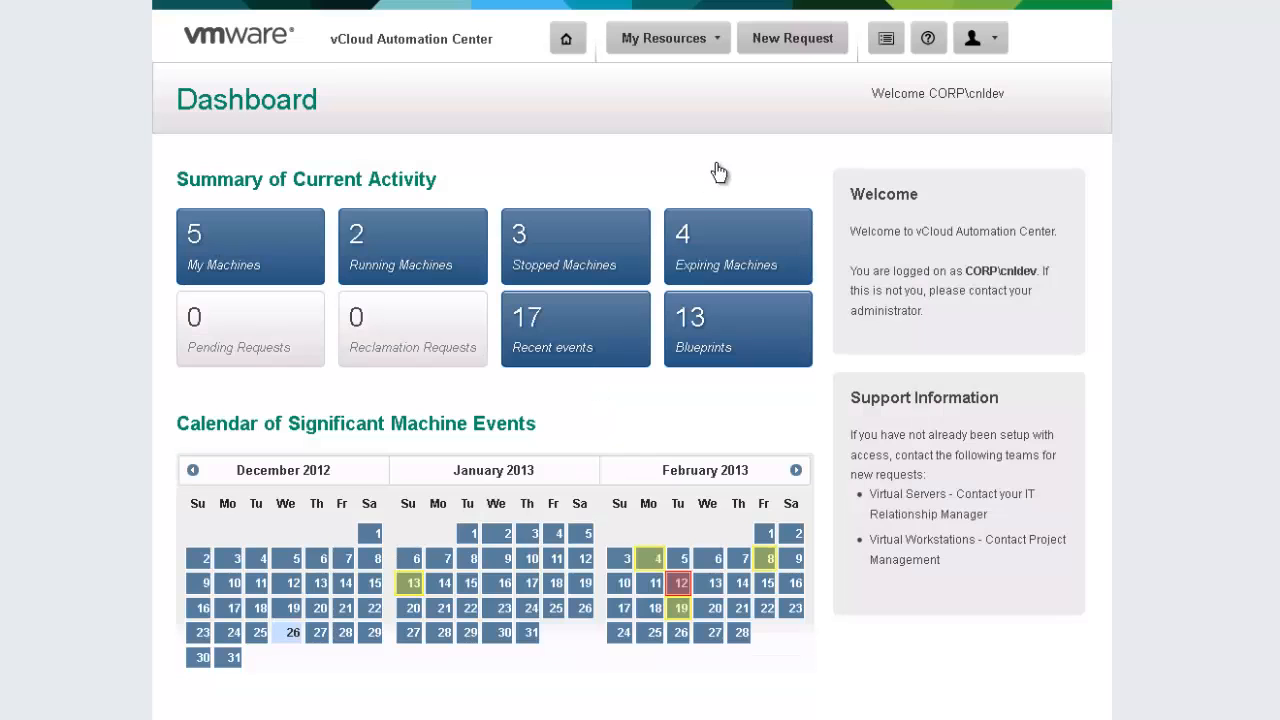
pyautogui.moveTo(780, 118)
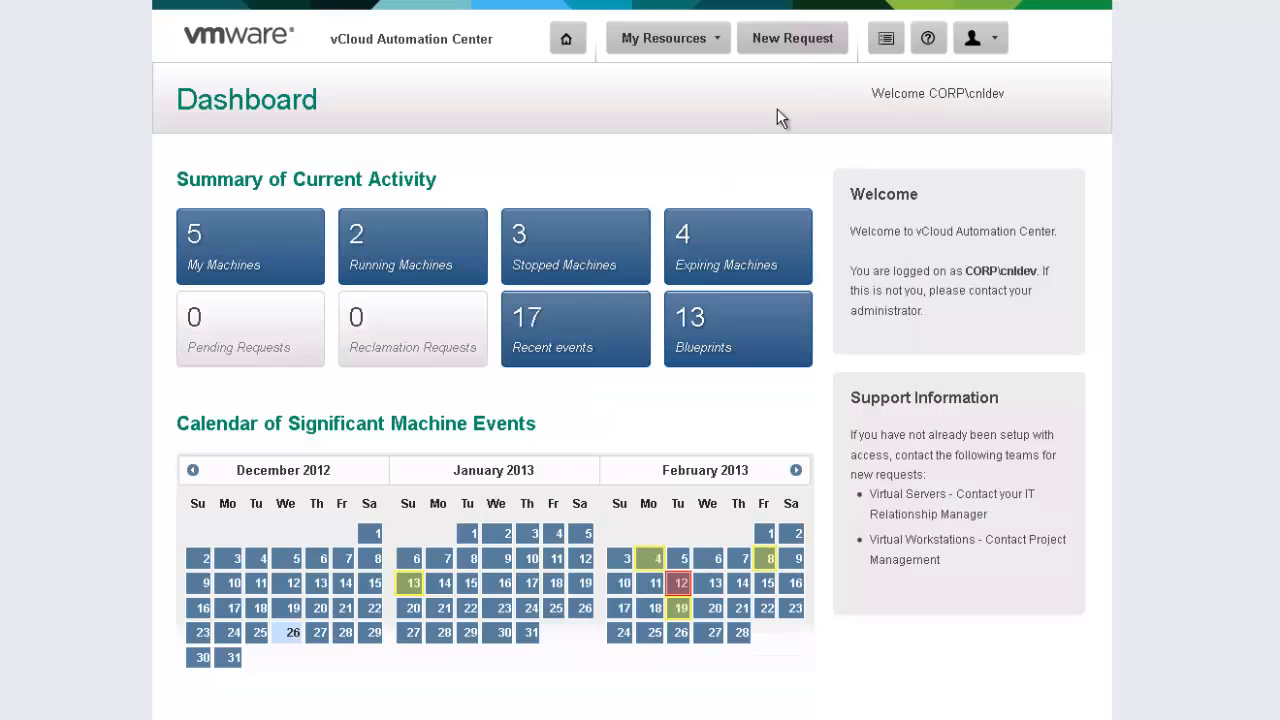
pyautogui.click(792, 38)
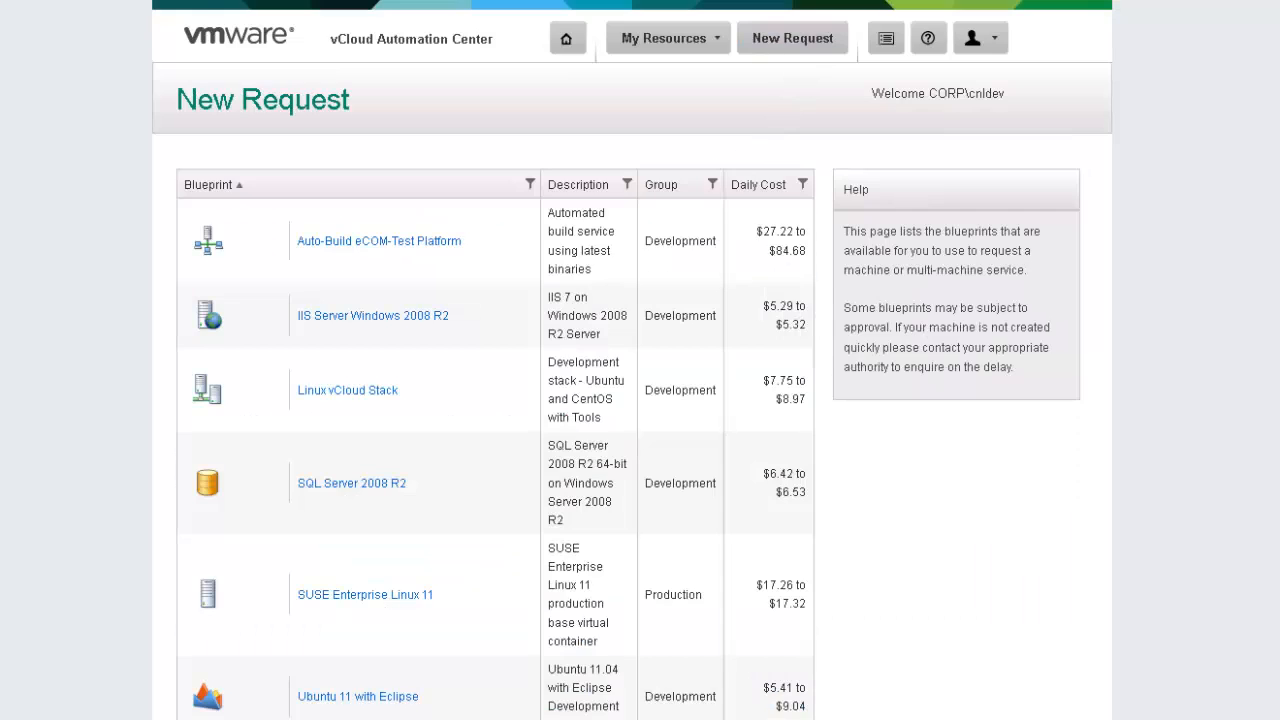
pyautogui.scroll(-3)
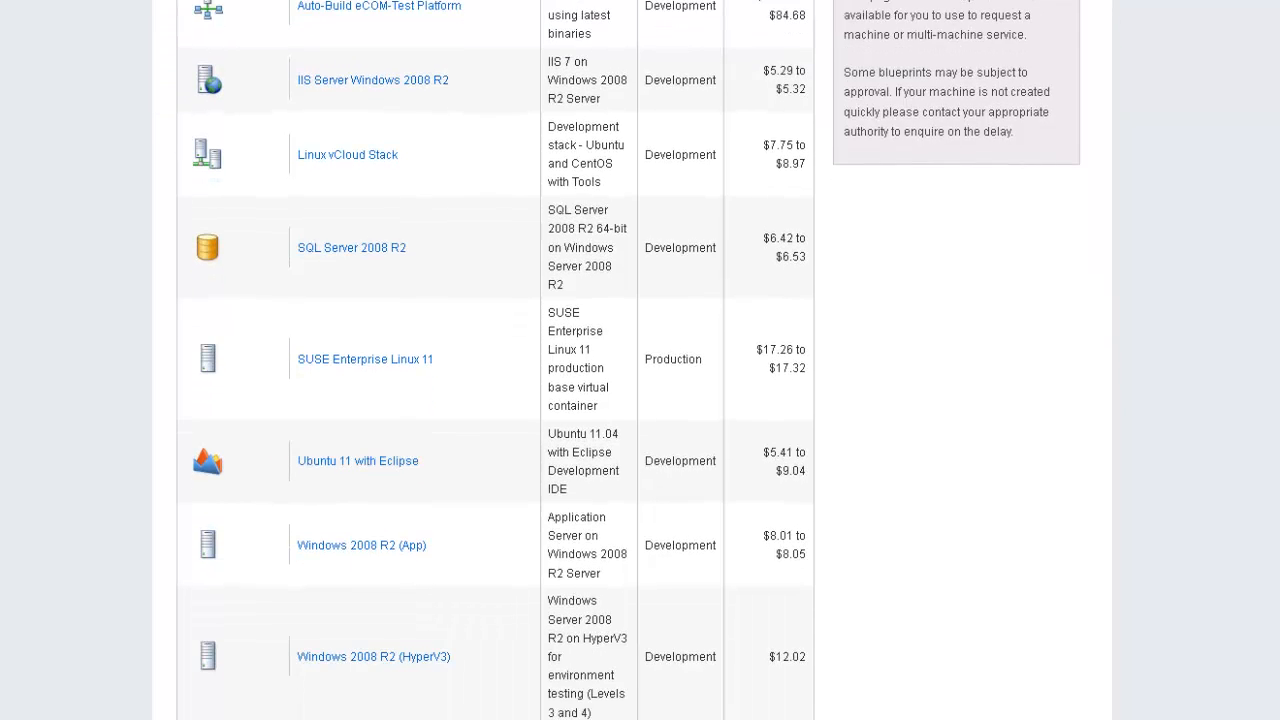
pyautogui.scroll(-3)
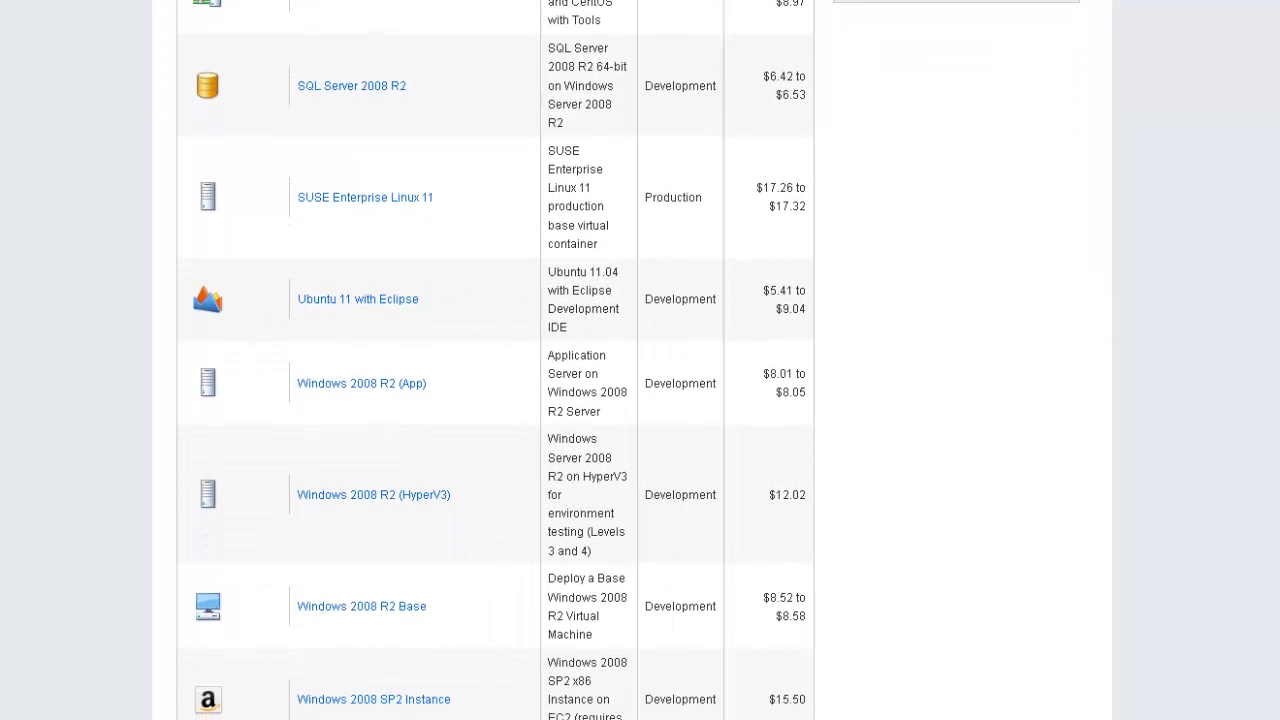